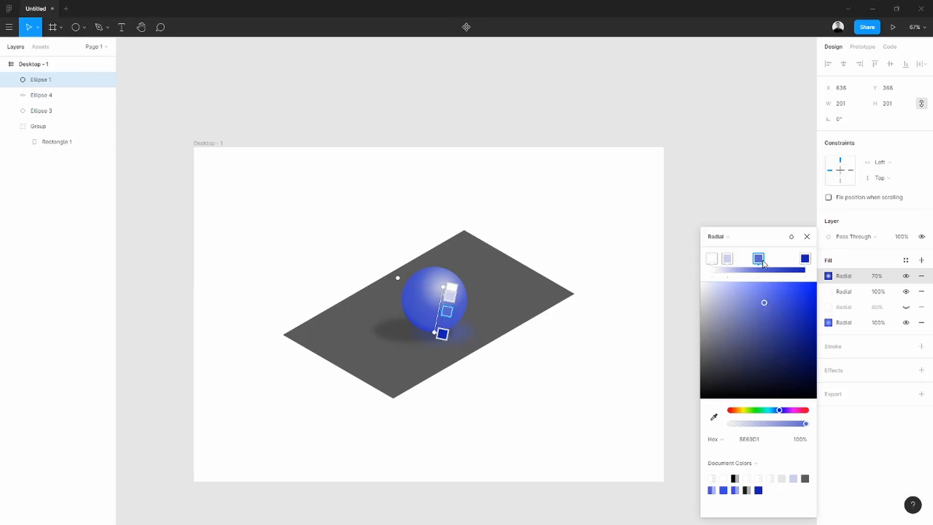
Draw a rectangle inside Desktop - 1 and resize it to about 623×379.
left_click(765, 258)
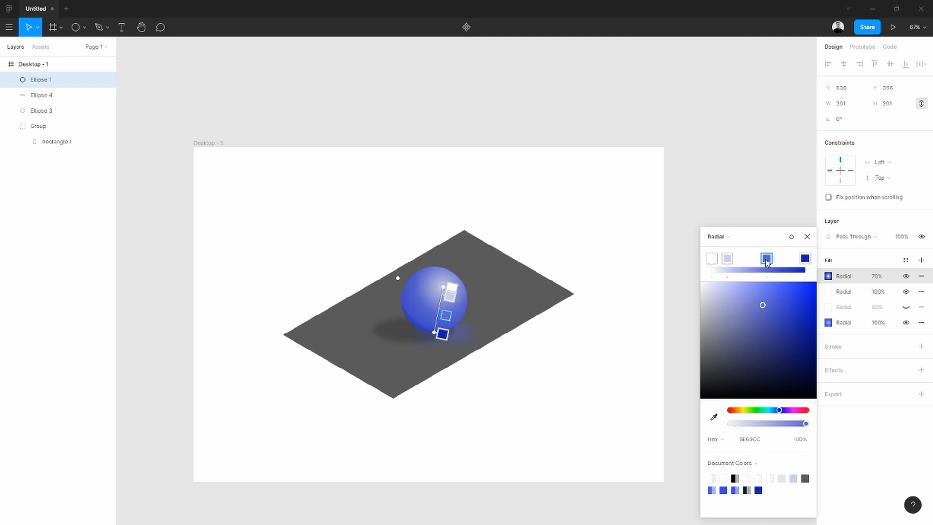
left_click(805, 258)
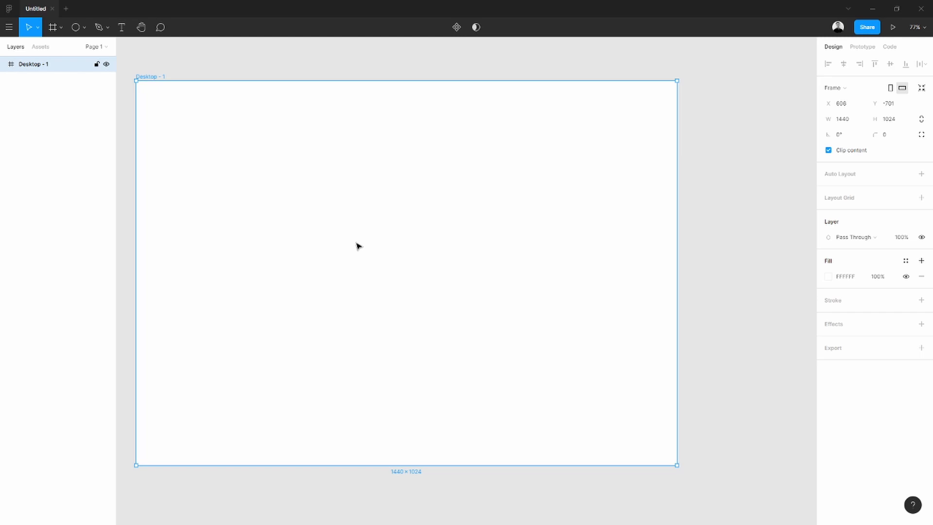
mouse_move(314, 215)
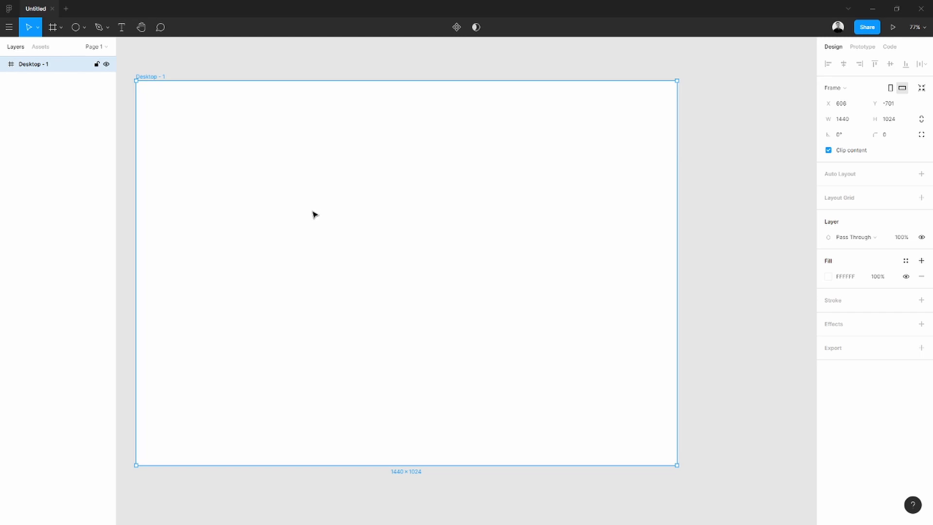
left_click(74, 27)
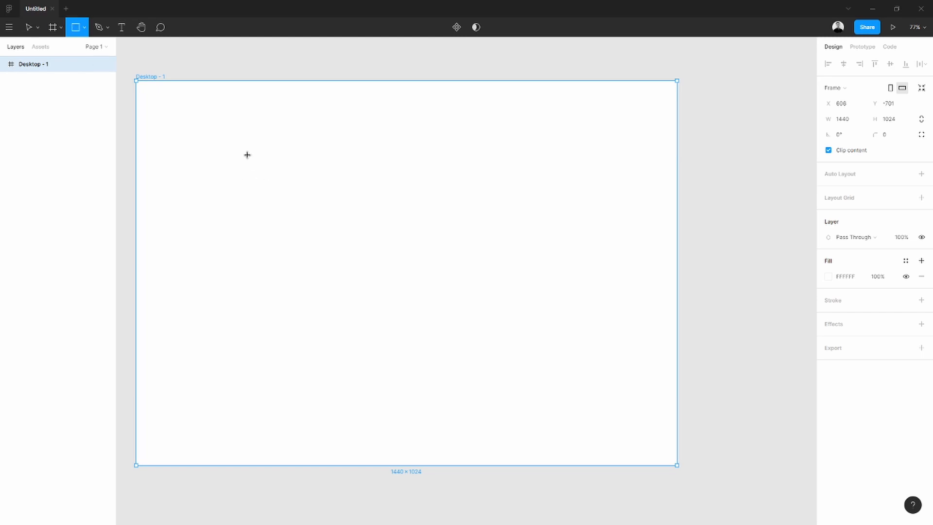
left_click_drag(248, 163, 540, 332)
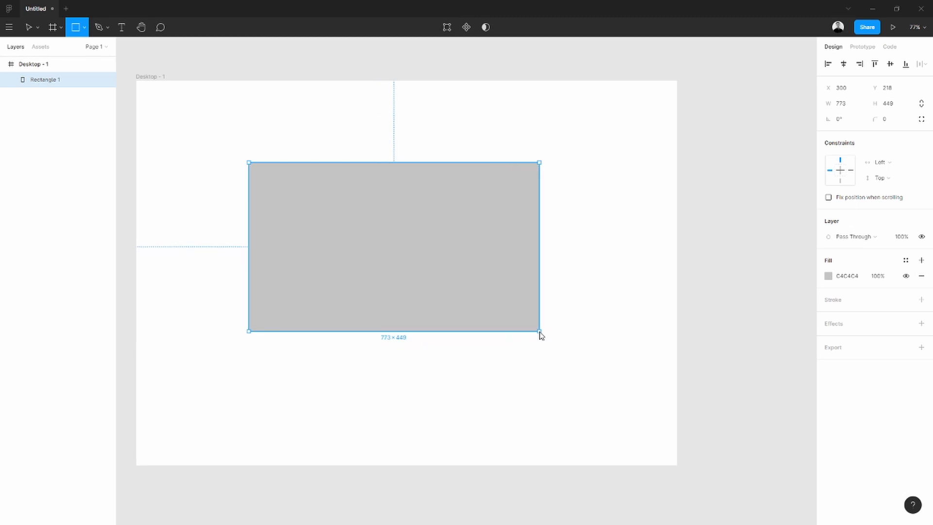
left_click_drag(538, 329, 489, 298)
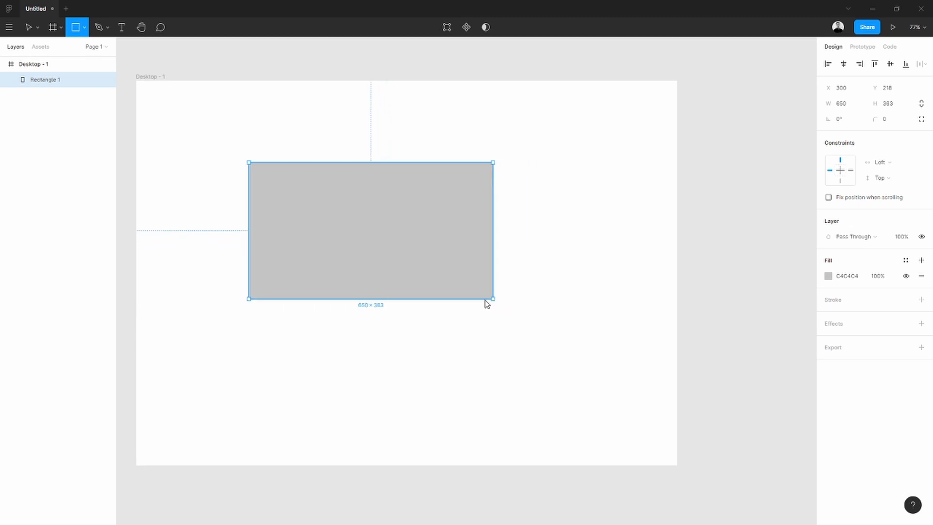
left_click_drag(490, 299, 447, 360)
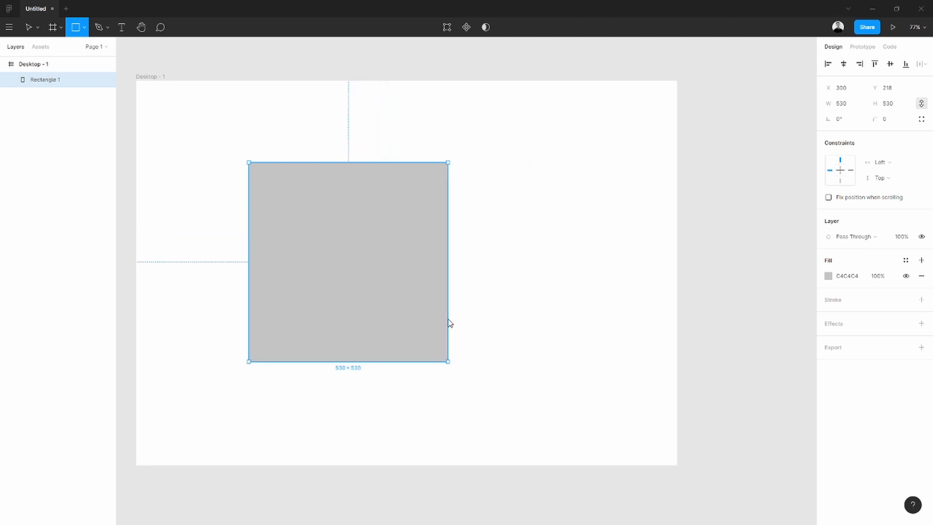
left_click_drag(447, 361, 478, 305)
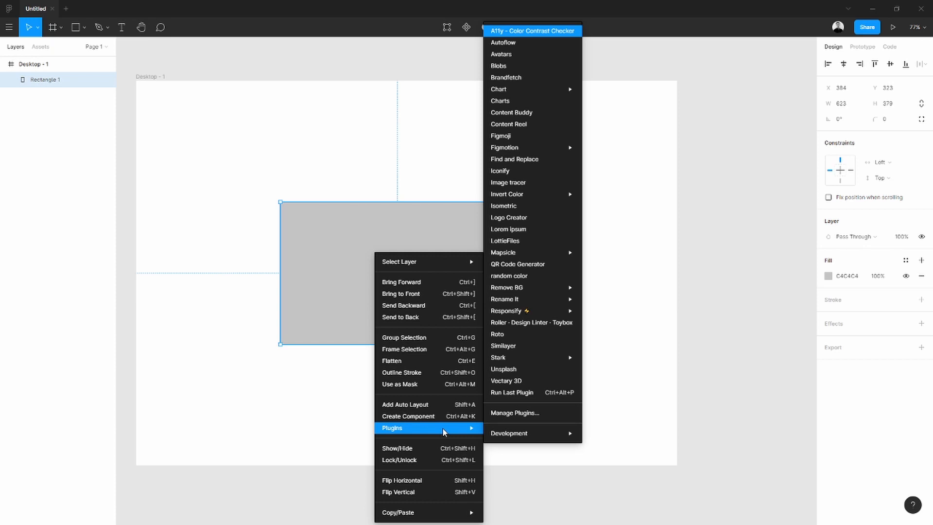
mouse_move(532, 205)
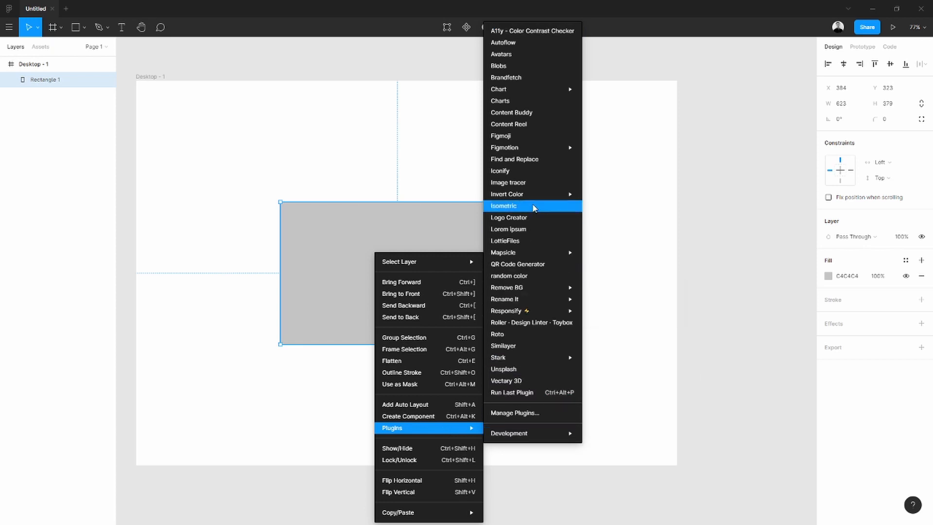
Apply the Isometric plugin's 45° perspective to the rectangle and move it toward centre.
left_click(503, 205)
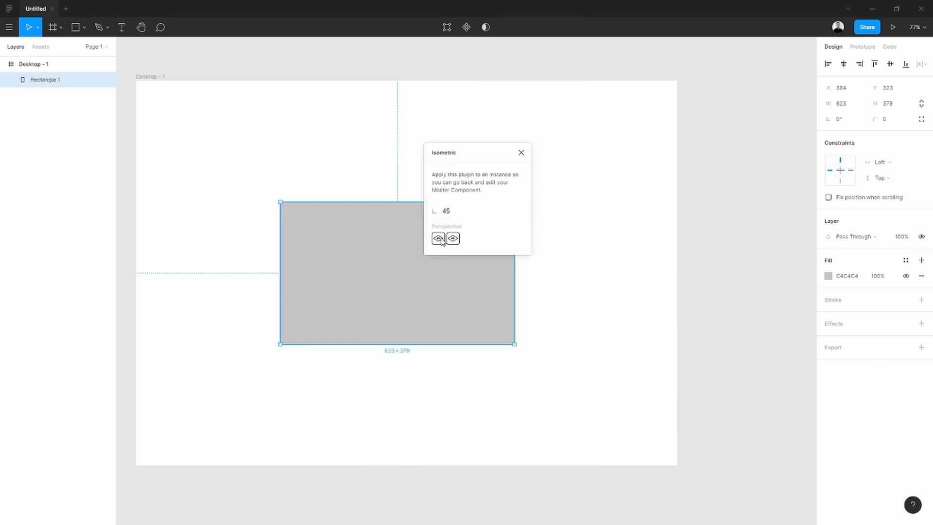
left_click(438, 238)
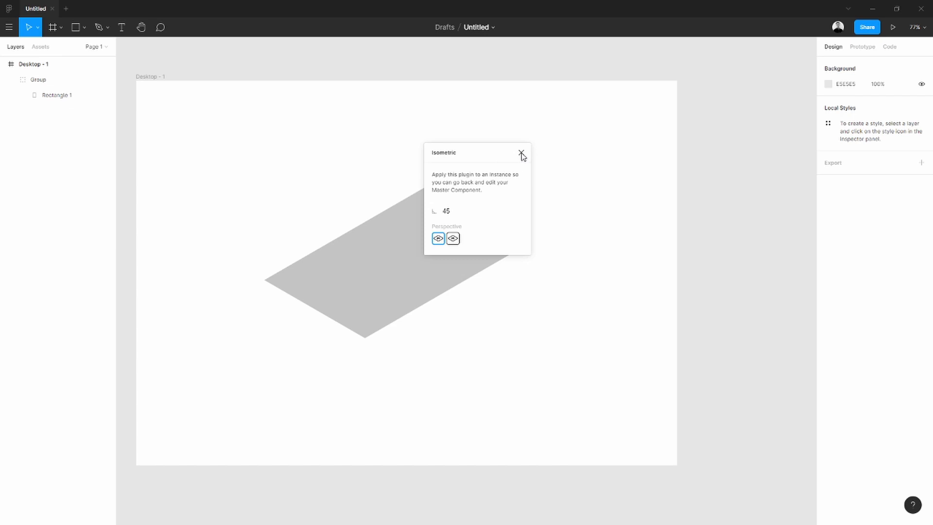
left_click(521, 152)
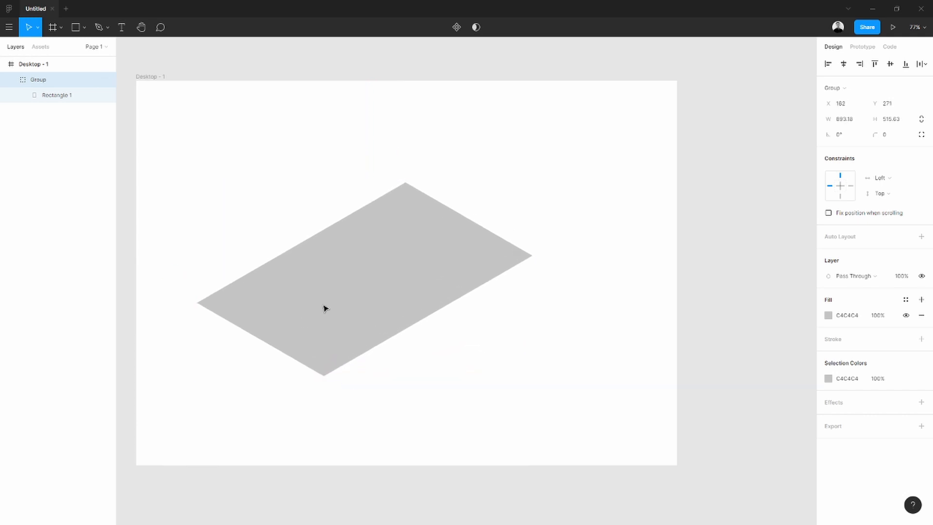
left_click_drag(324, 307, 351, 312)
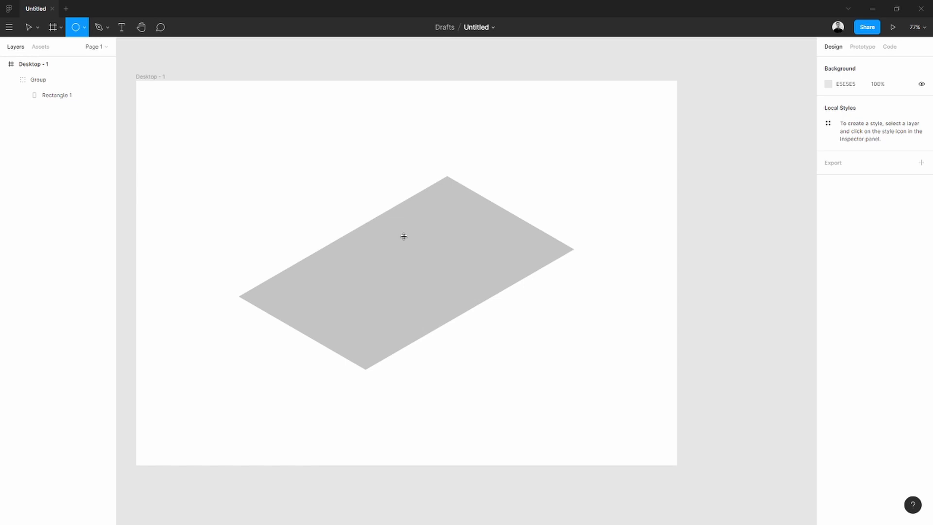
Draw a 201×201 circle on the plane and fill it blue 3A4ADD.
left_click_drag(391, 224, 456, 292)
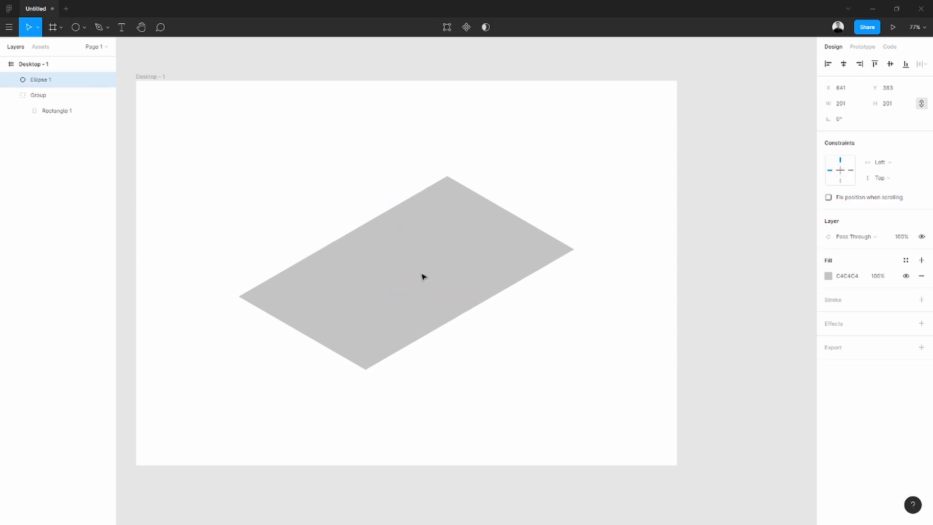
left_click_drag(423, 276, 408, 259)
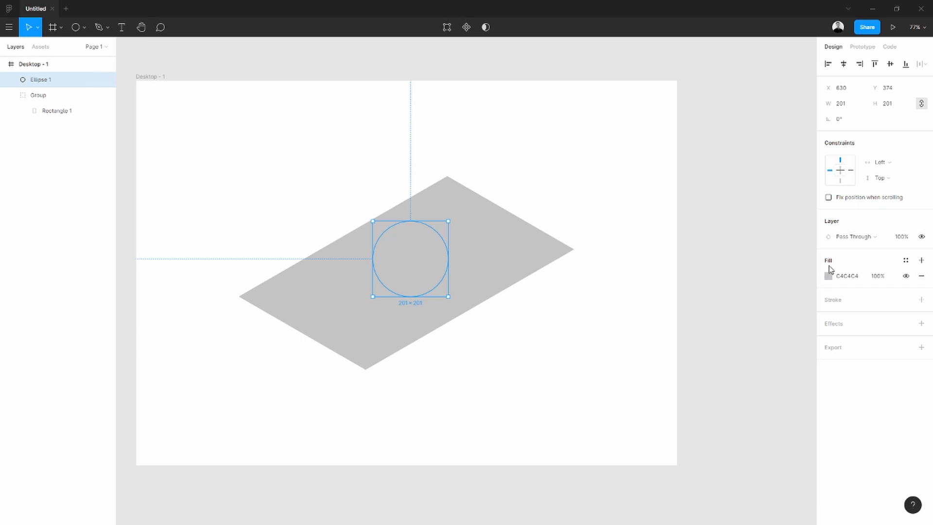
left_click(827, 275)
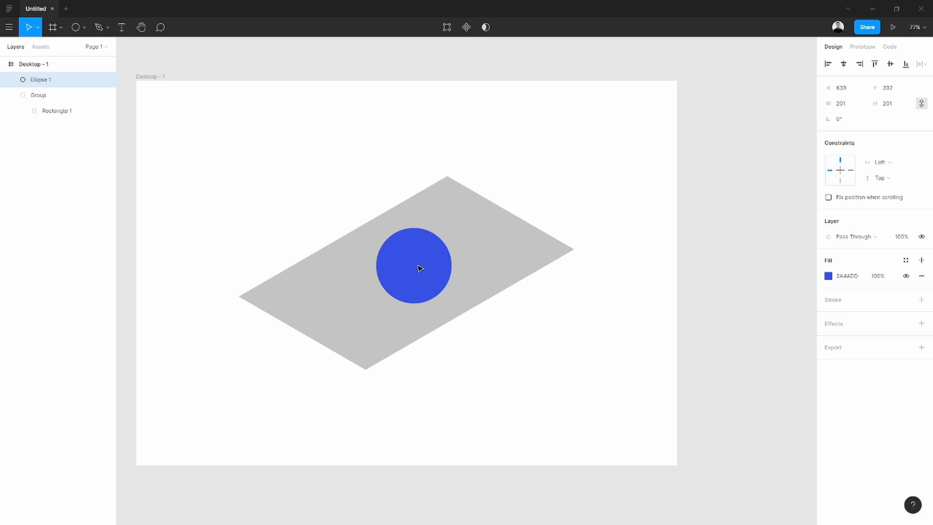
left_click_drag(418, 268, 412, 252)
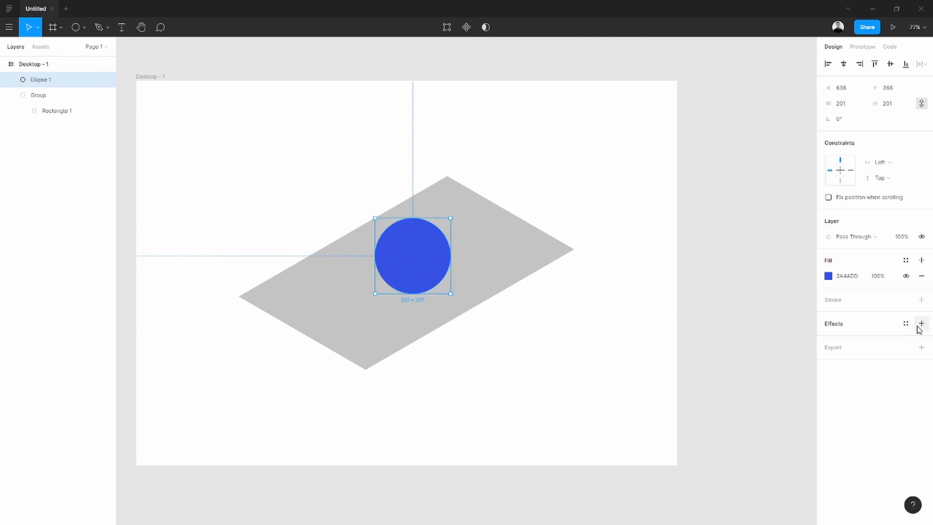
left_click(922, 323)
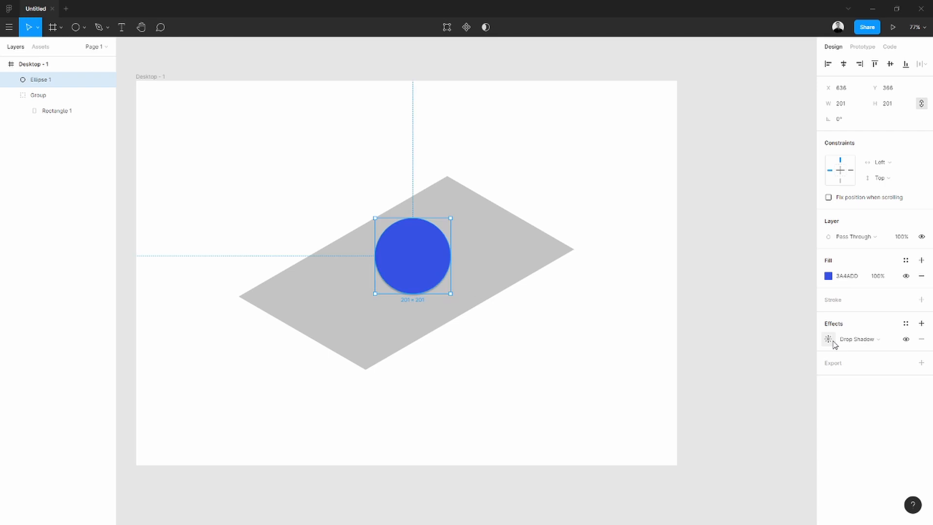
left_click(855, 339)
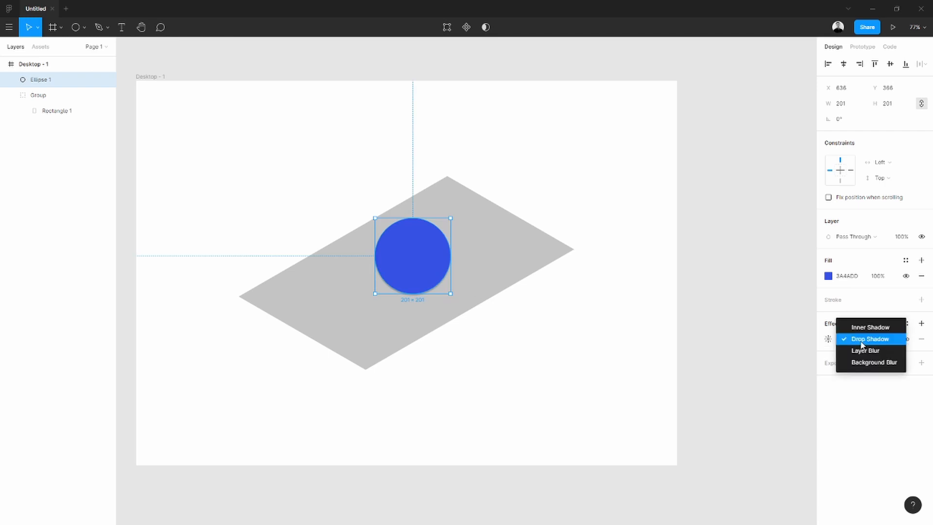
mouse_move(863, 330)
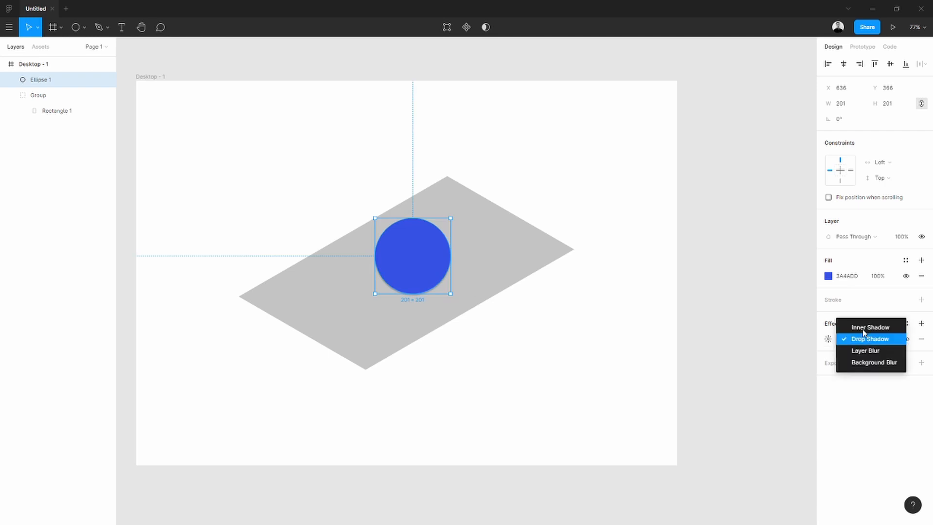
mouse_move(870, 326)
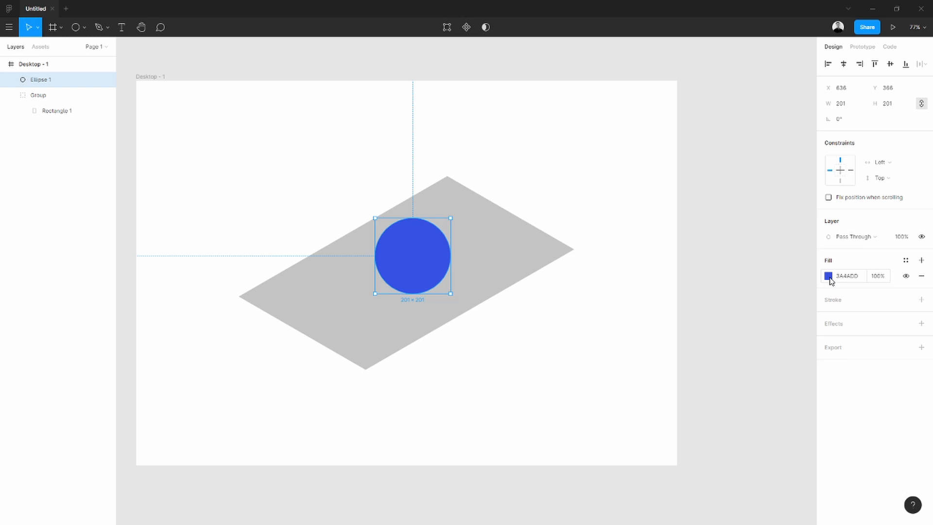
Switch the circle's fill to a diagonal radial gradient and fade one blue stop to 44%.
left_click(829, 275)
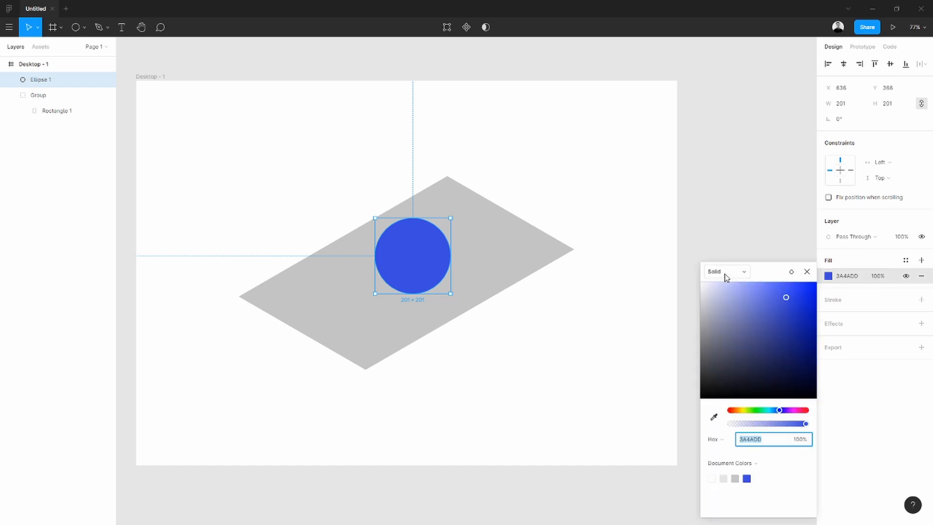
left_click(725, 271)
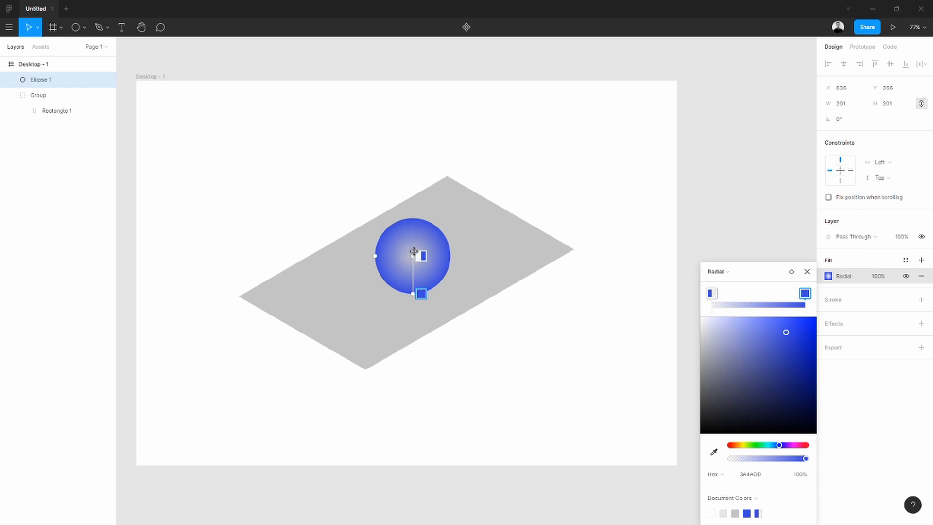
left_click_drag(414, 253, 422, 243)
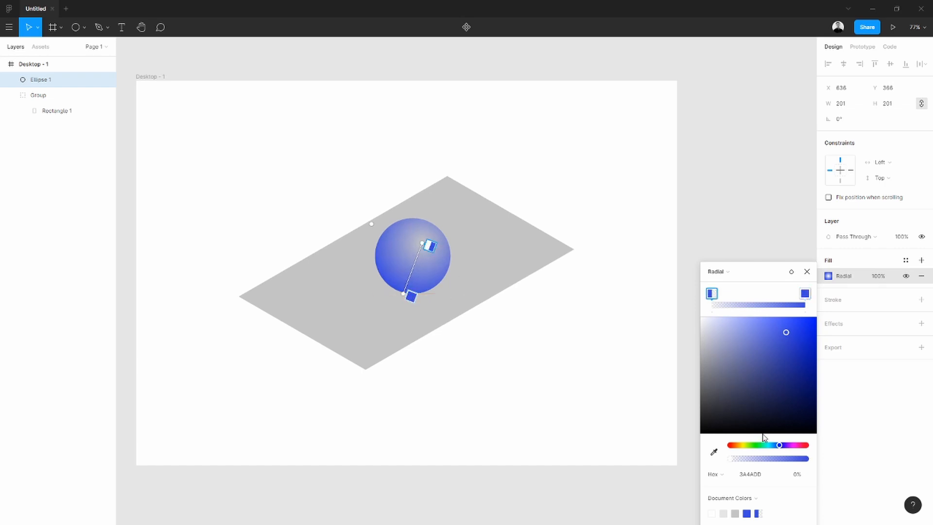
left_click_drag(733, 458, 770, 458)
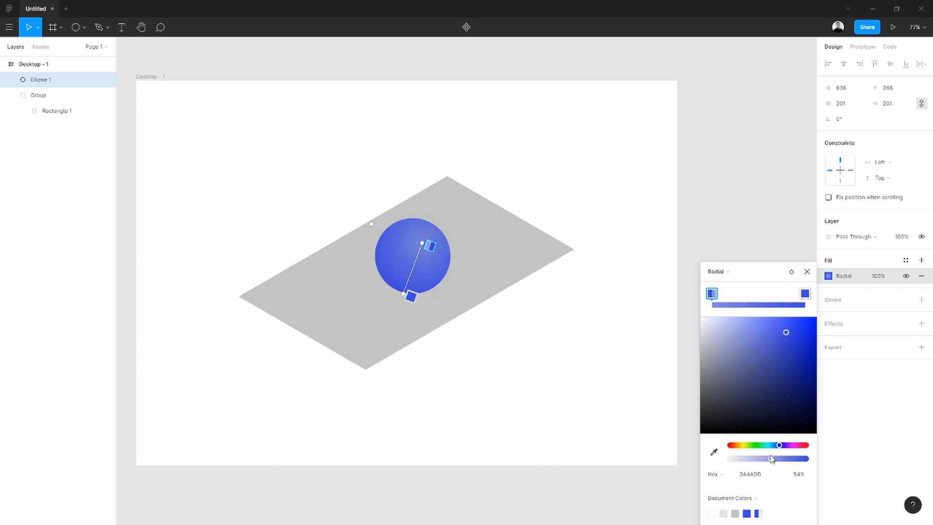
left_click_drag(771, 458, 768, 458)
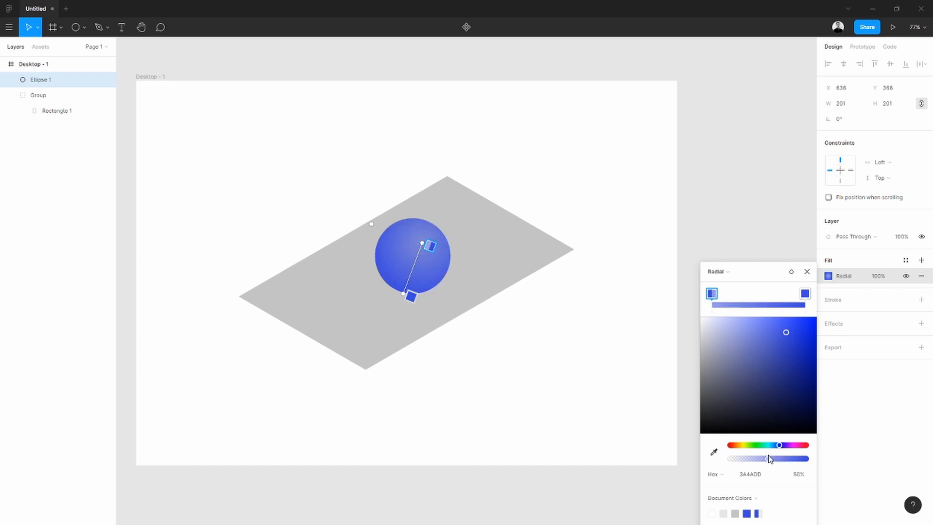
left_click_drag(771, 458, 765, 458)
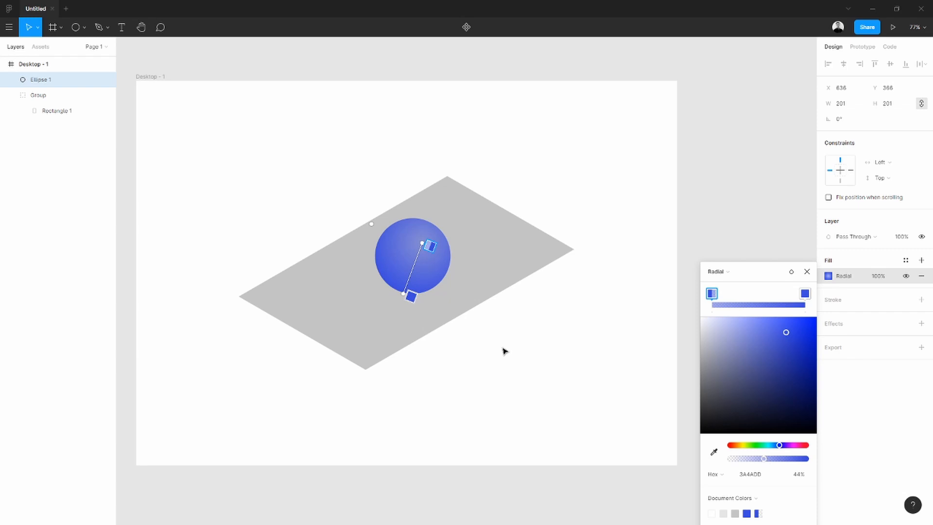
mouse_move(510, 349)
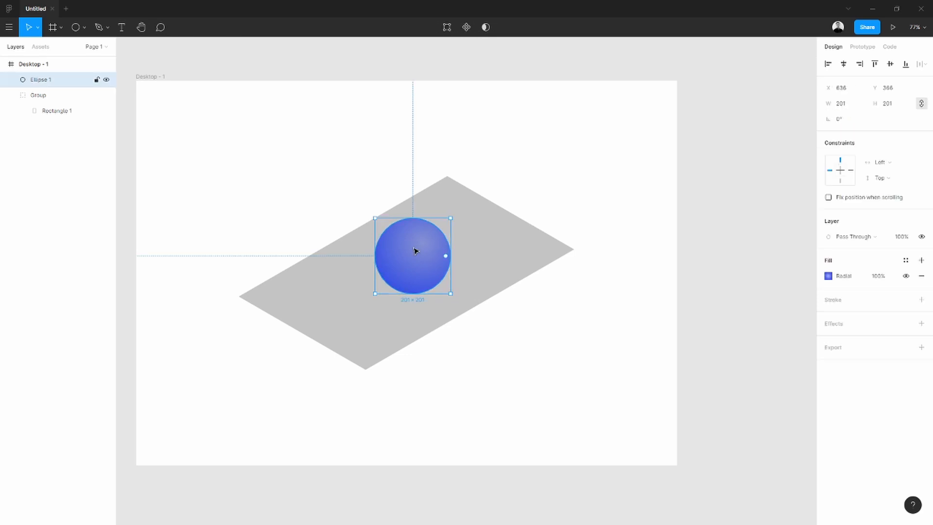
Add a second white radial fill at 80%, centred toward the sphere's upper right.
left_click(922, 260)
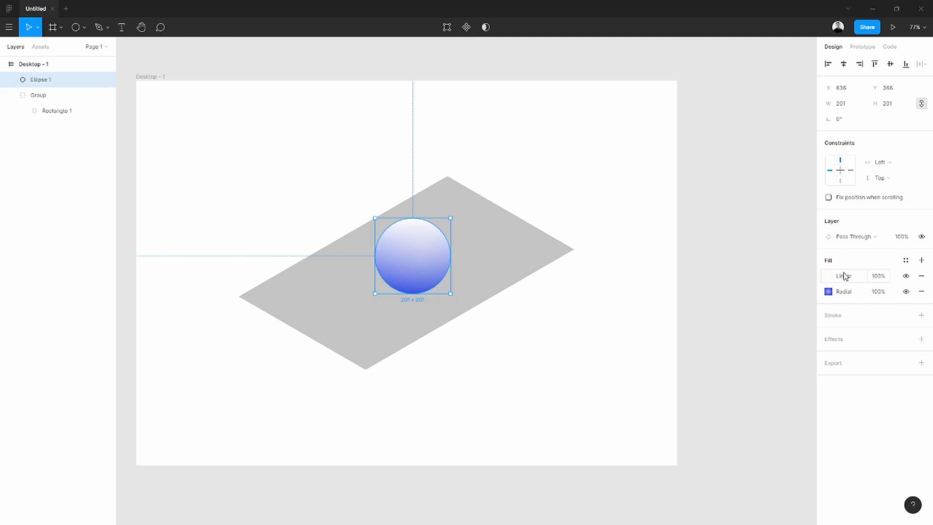
left_click(827, 275)
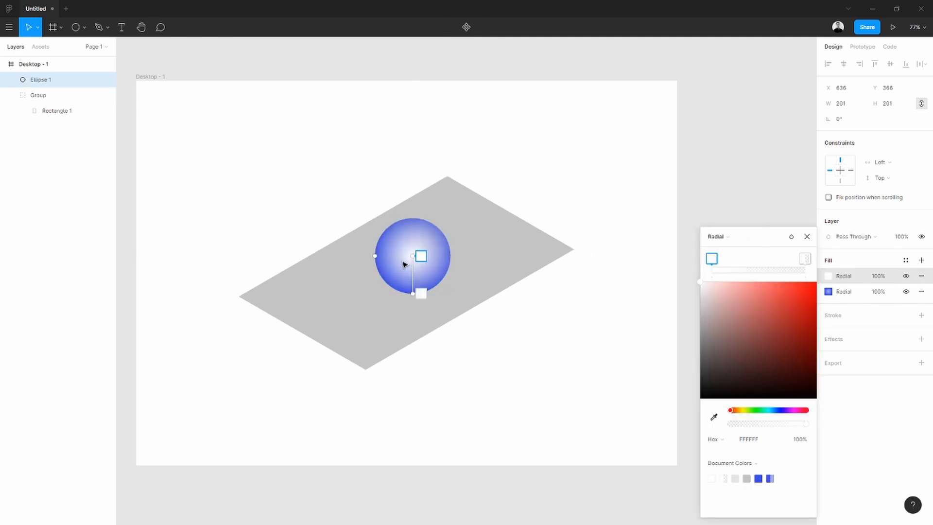
left_click_drag(421, 256, 424, 242)
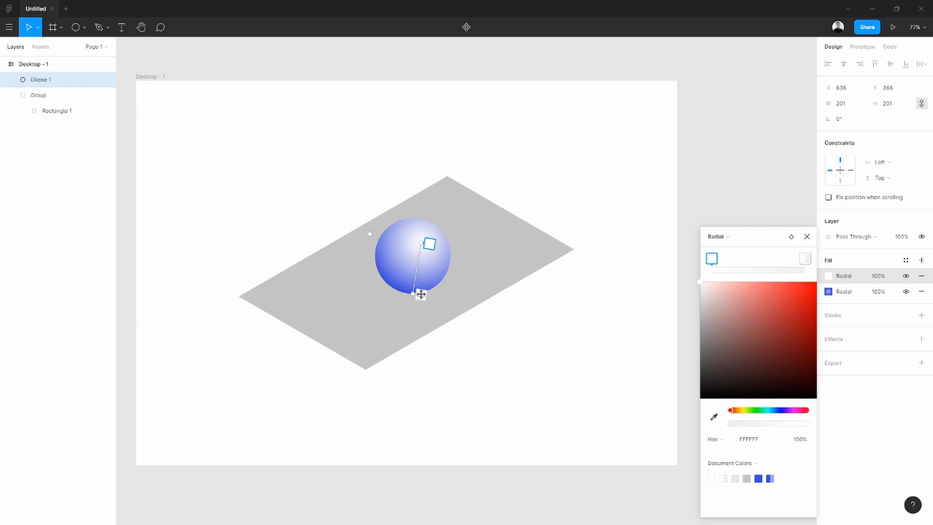
left_click_drag(421, 294, 415, 275)
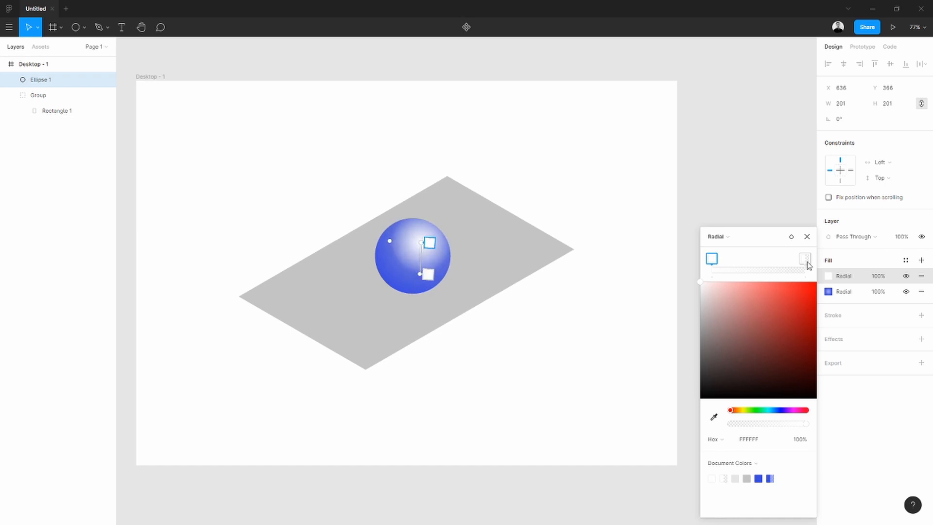
left_click_drag(806, 423, 782, 423)
type("80")
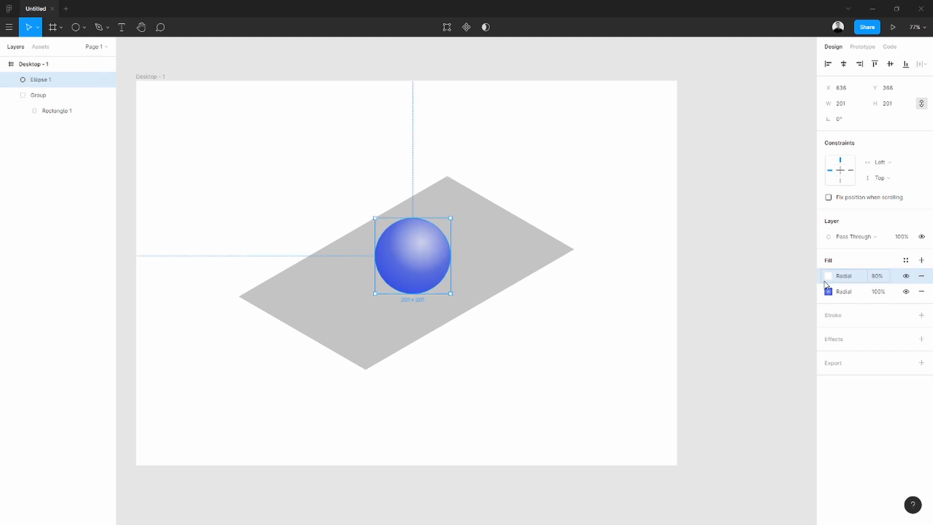
left_click(828, 275)
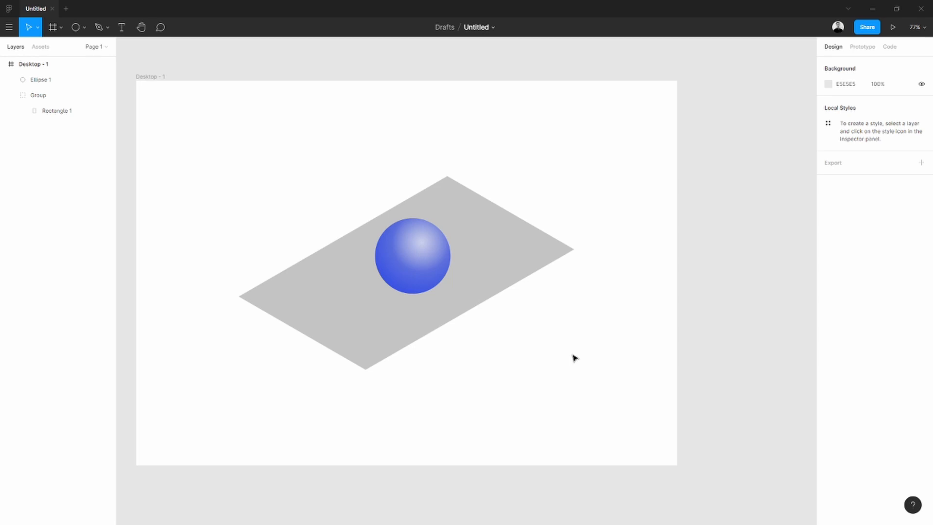
left_click(411, 256)
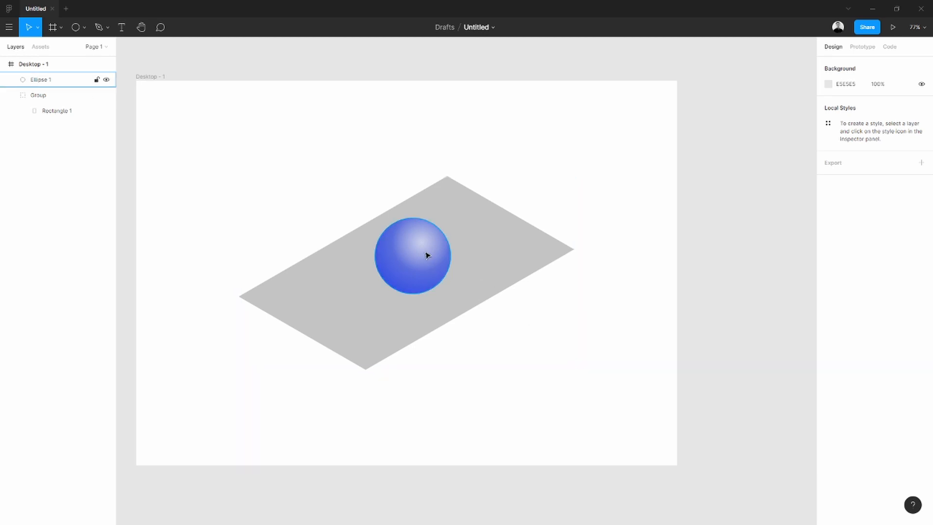
left_click(413, 256)
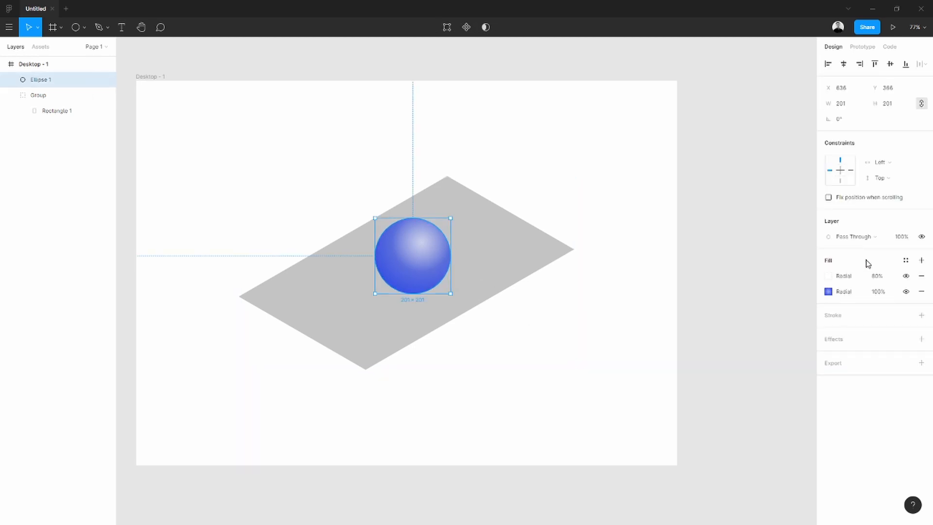
Add a third white radial fill with extra stops at partial opacities for a lower rim.
left_click(922, 259)
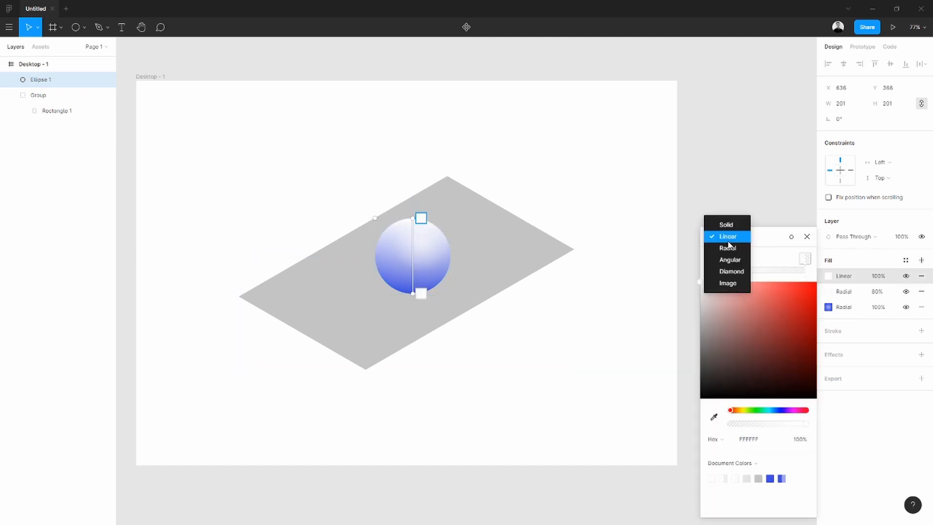
left_click(726, 248)
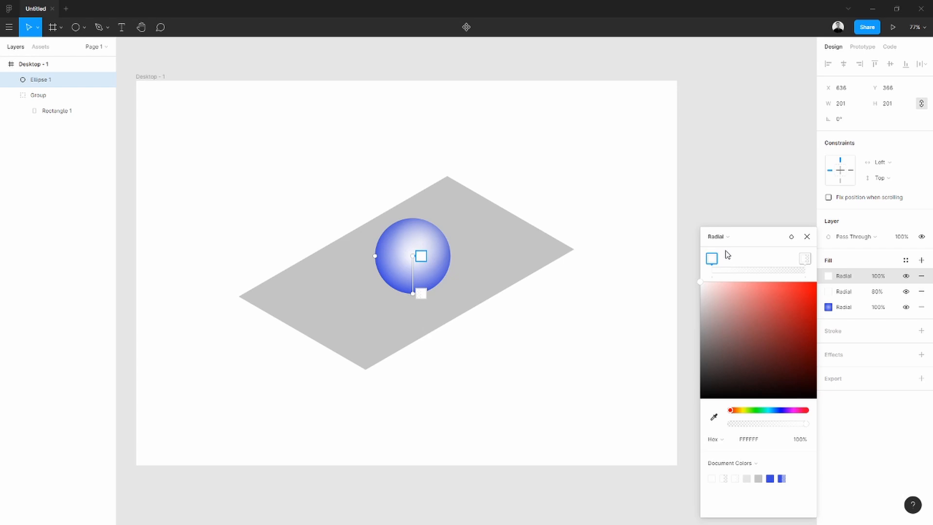
mouse_move(413, 257)
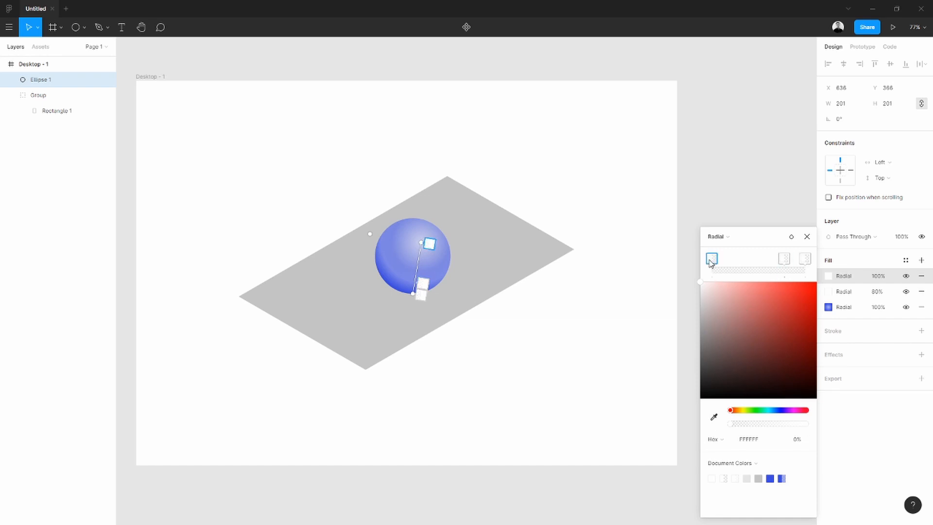
left_click(767, 258)
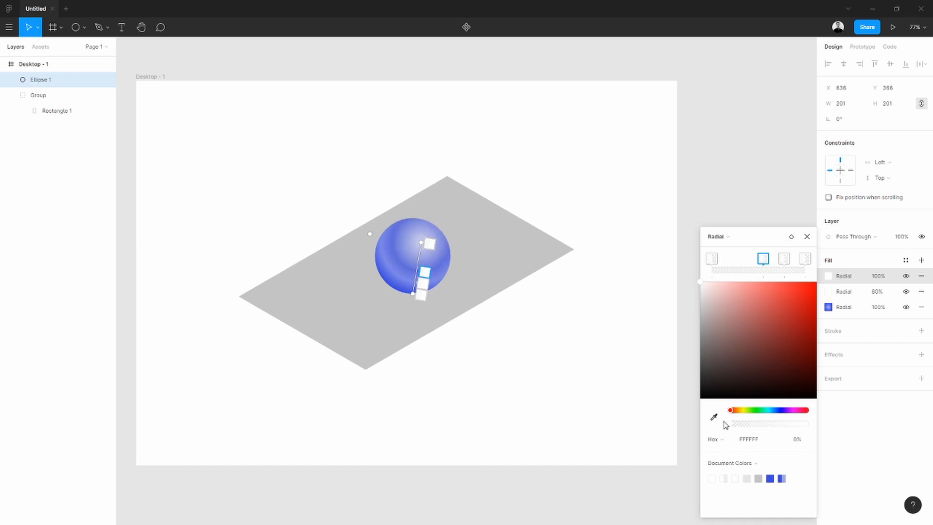
left_click(804, 258)
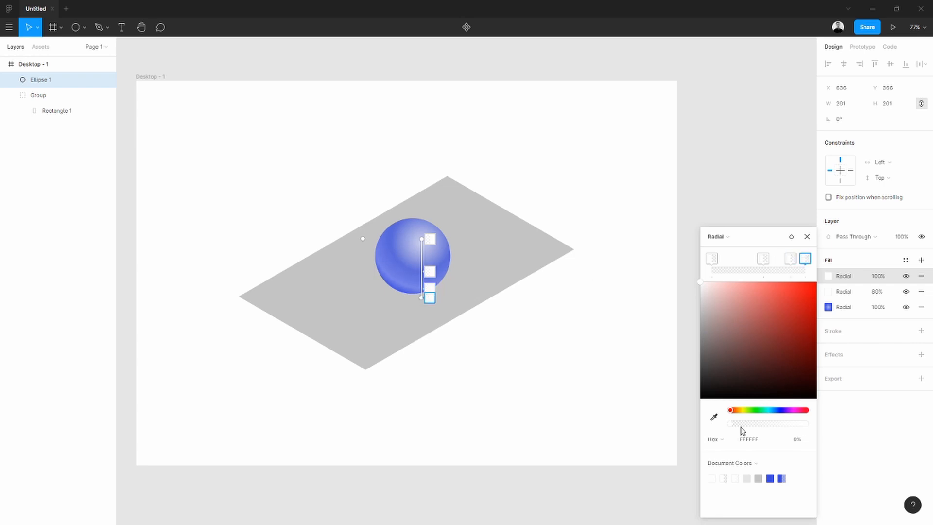
left_click_drag(730, 423, 742, 423)
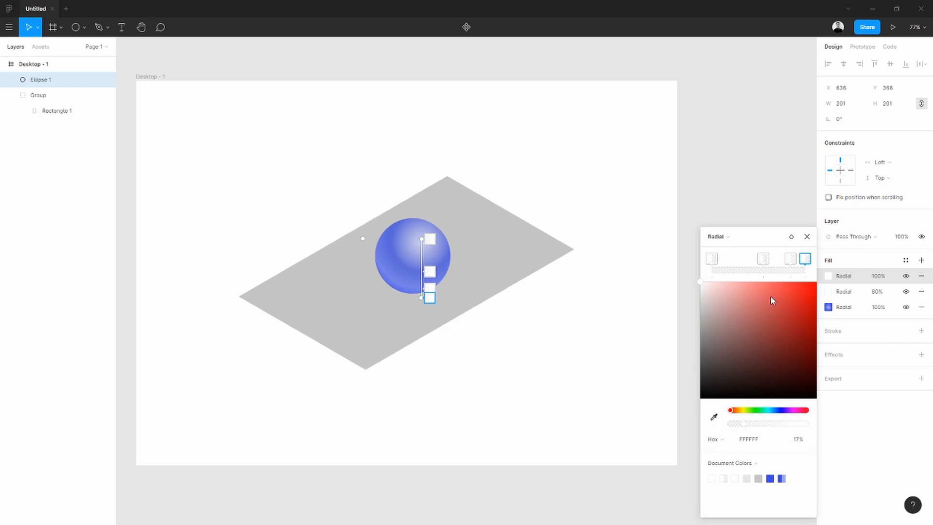
left_click_drag(737, 423, 772, 423)
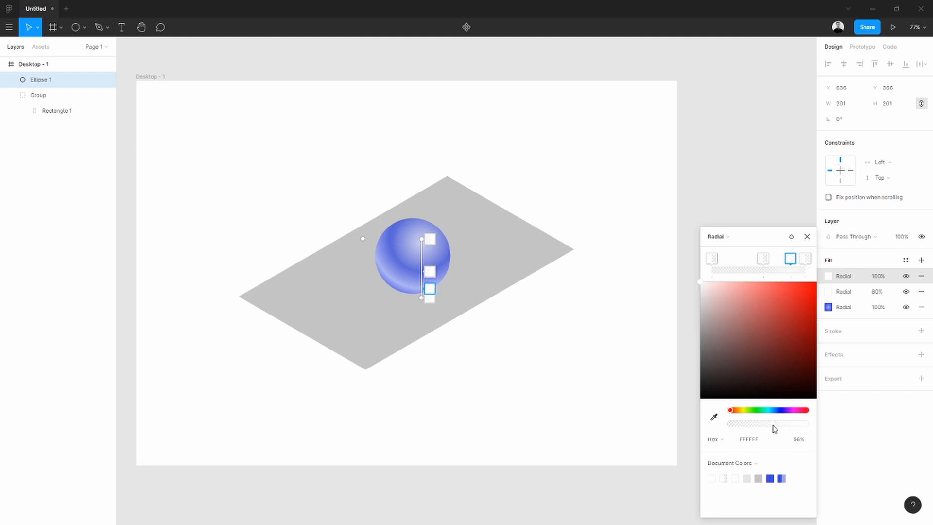
left_click_drag(775, 423, 763, 429)
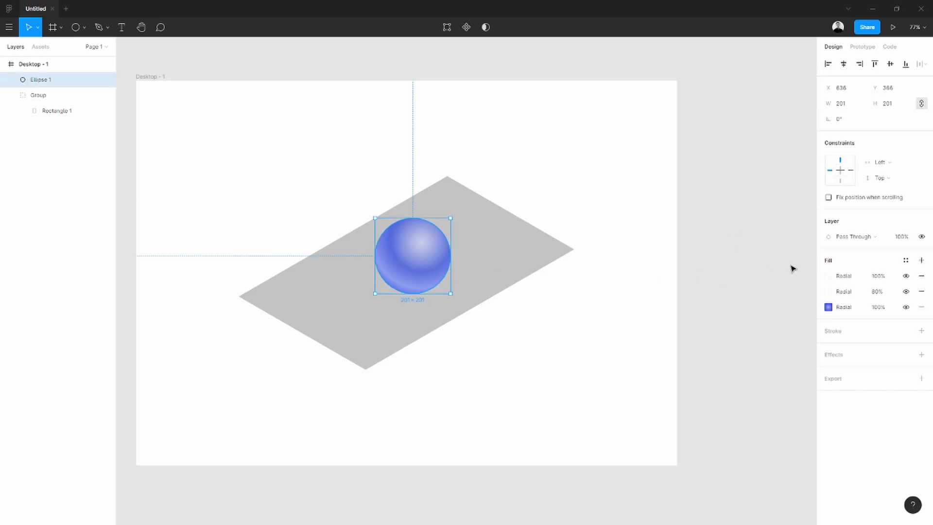
Add a fourth fill to the sphere and set its type to Radial.
left_click(922, 260)
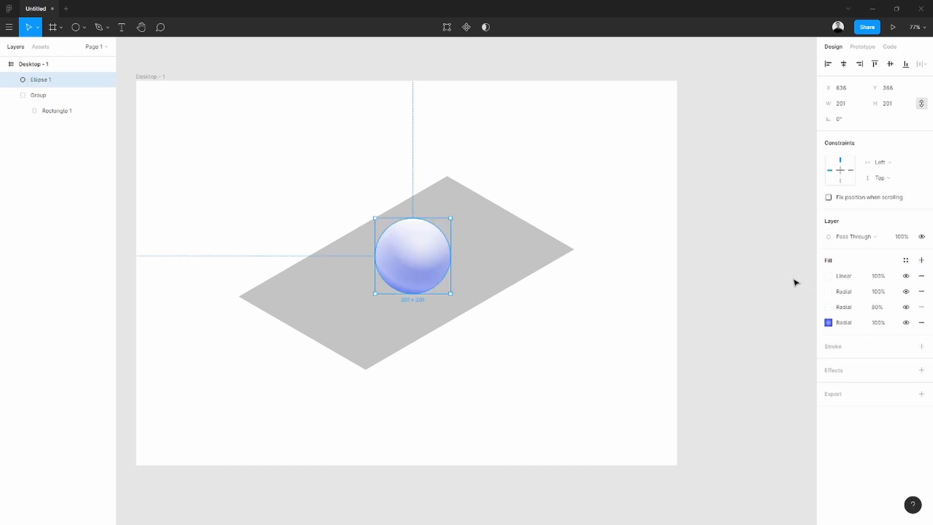
left_click(843, 276)
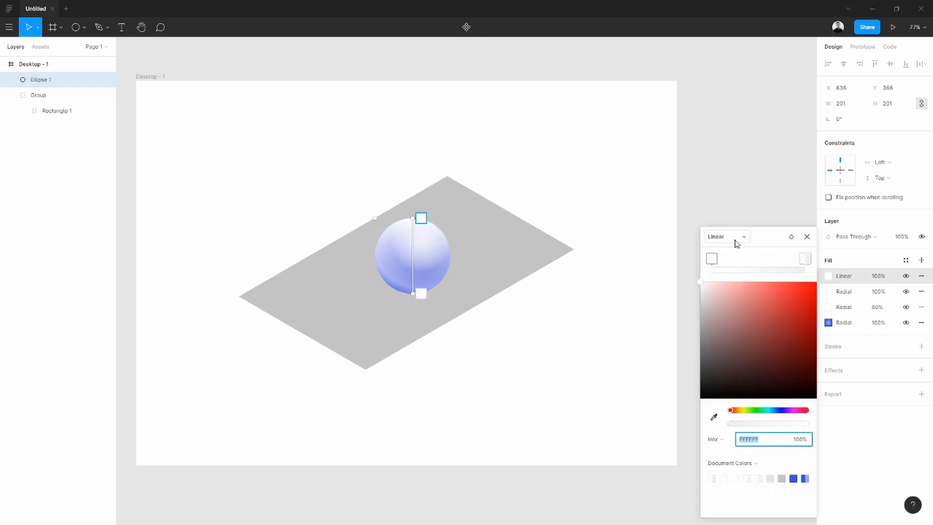
left_click(724, 236)
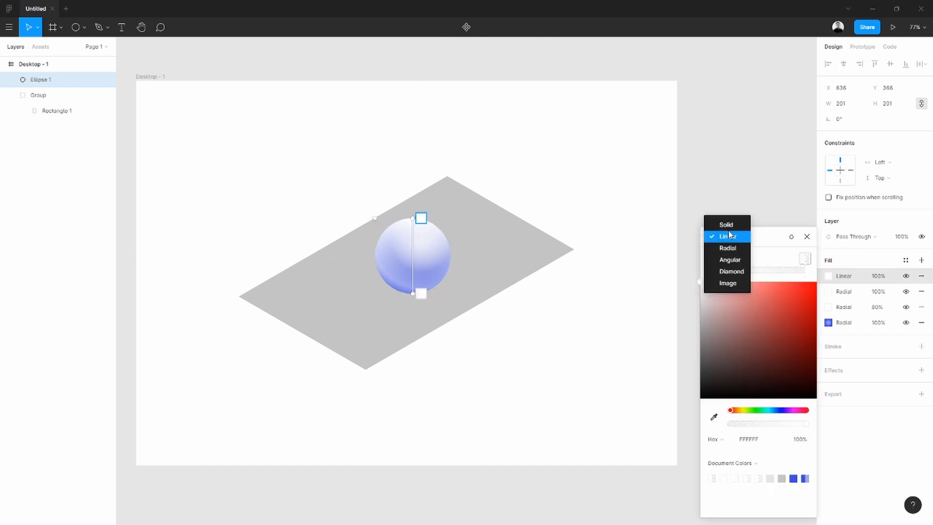
left_click(727, 247)
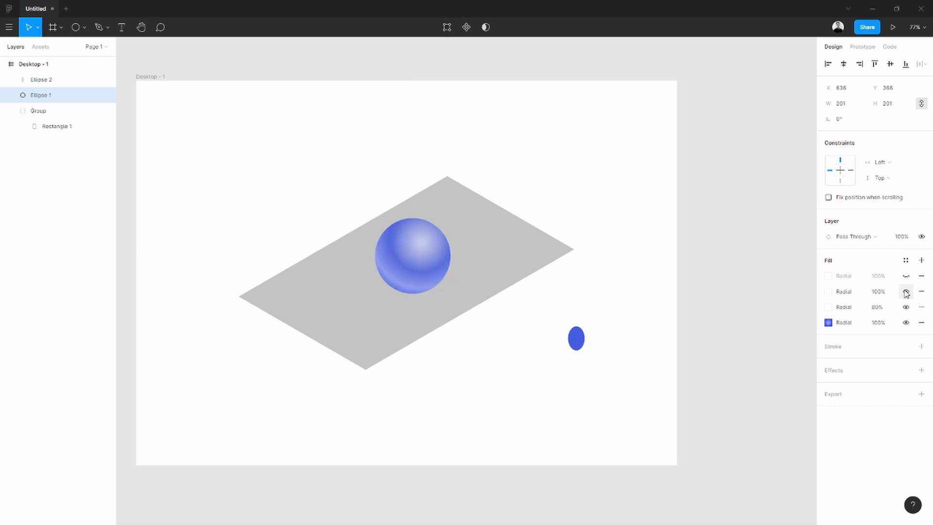
Show the fourth fill, make the 1221AF stop 100% opaque, and add a CBCEEE stop.
left_click(904, 291)
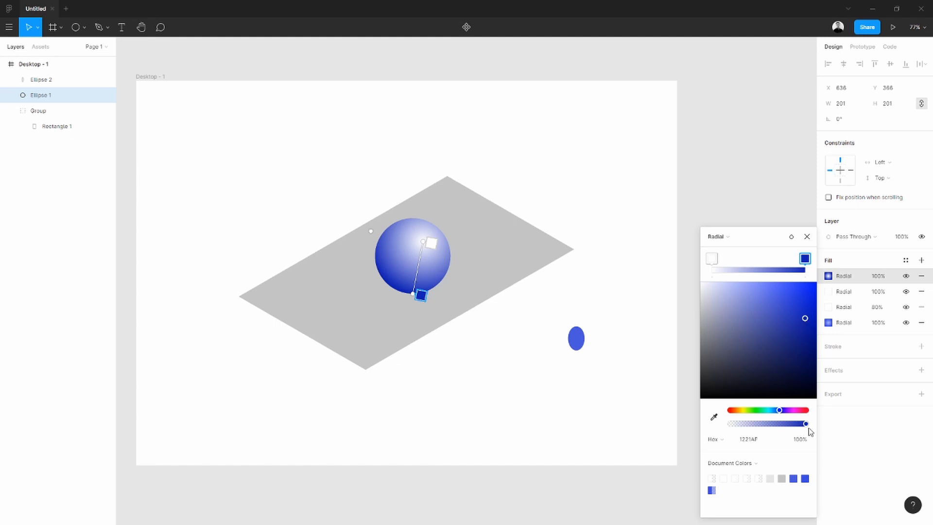
left_click_drag(806, 423, 765, 423)
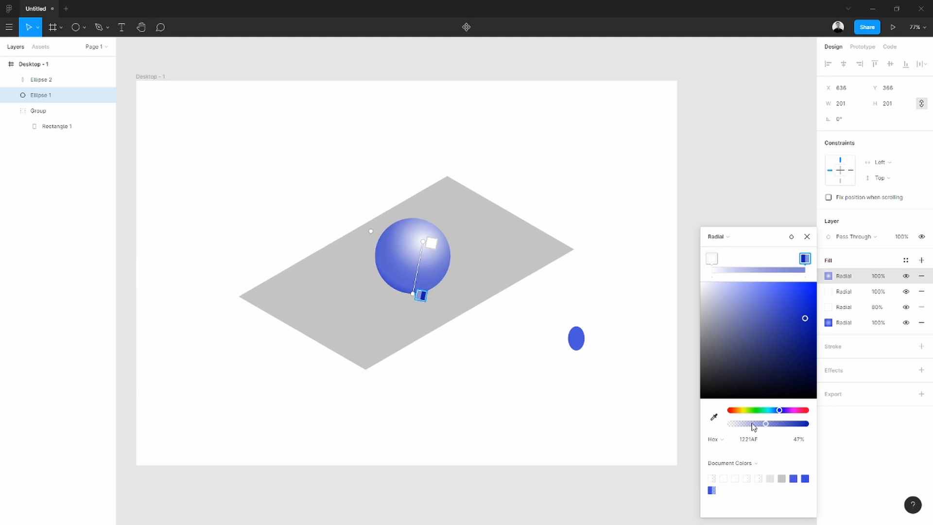
left_click_drag(766, 423, 754, 423)
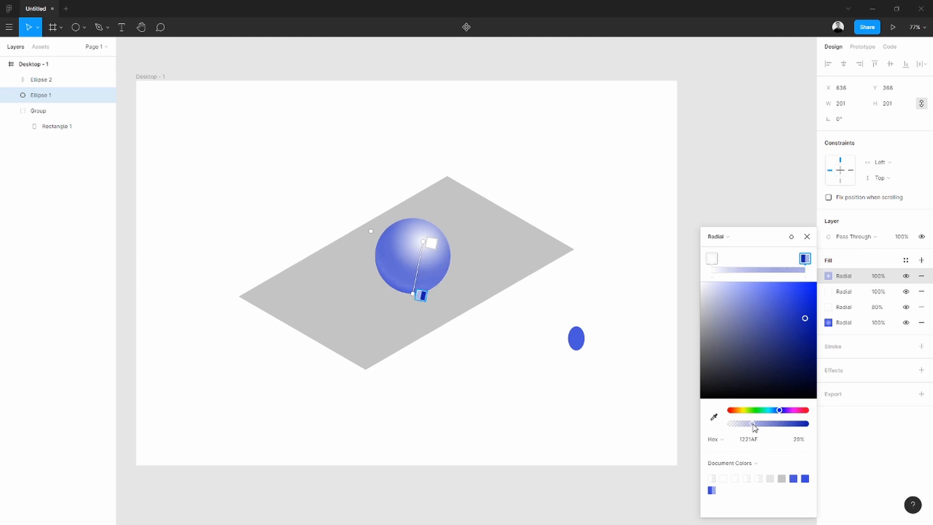
left_click_drag(754, 423, 773, 423)
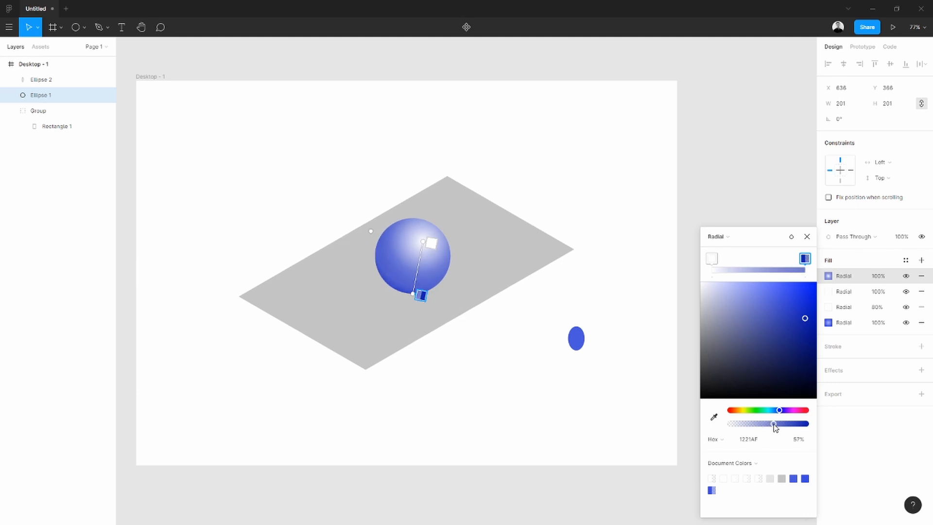
left_click_drag(774, 423, 805, 423)
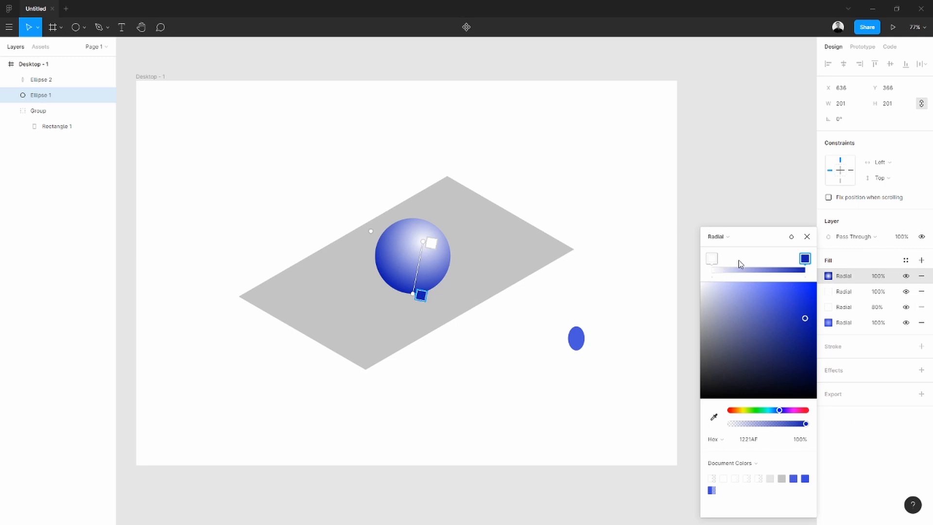
mouse_move(742, 268)
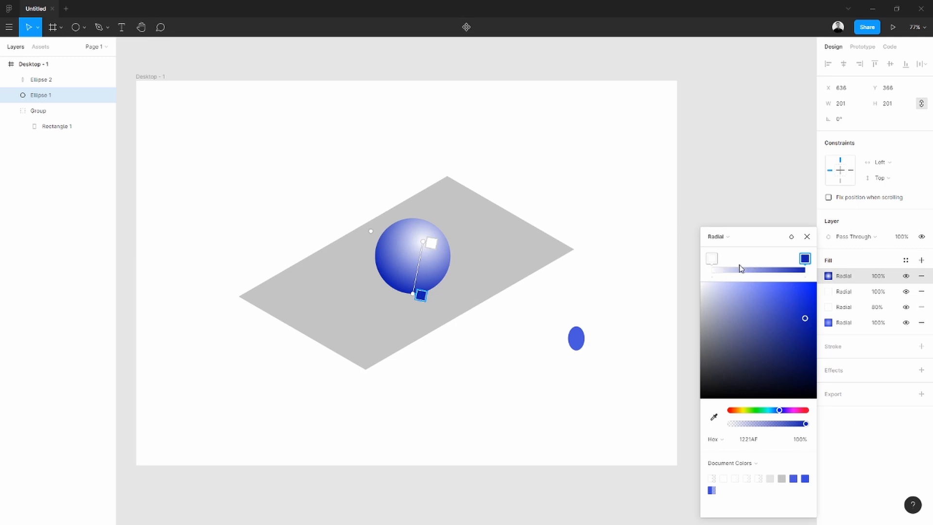
mouse_move(733, 263)
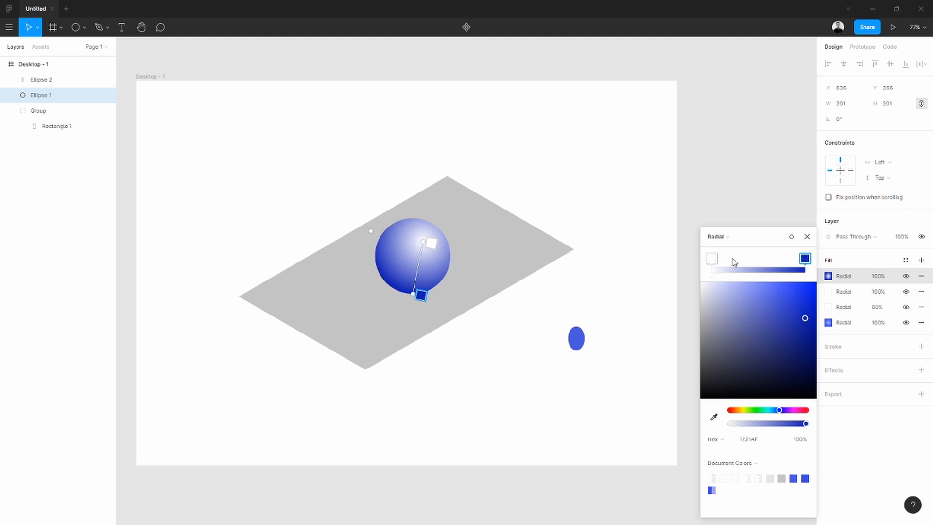
left_click(734, 258)
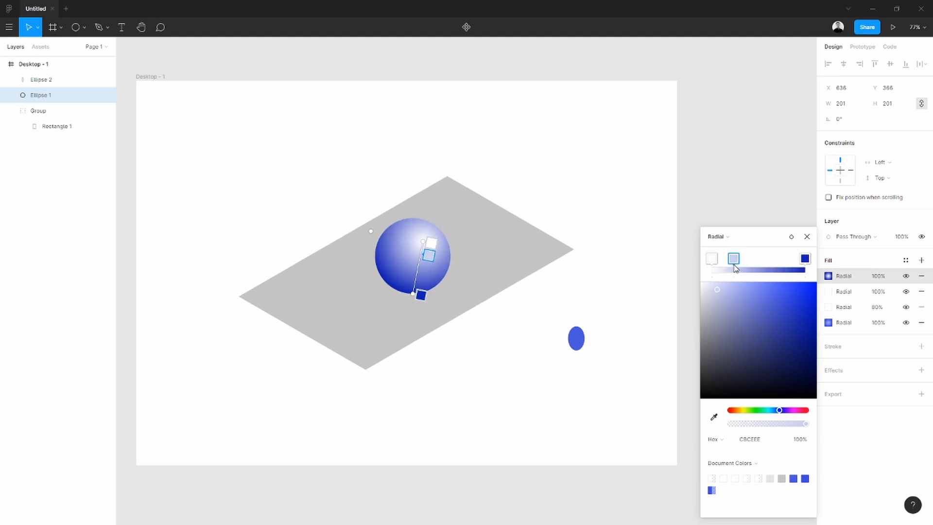
mouse_move(761, 288)
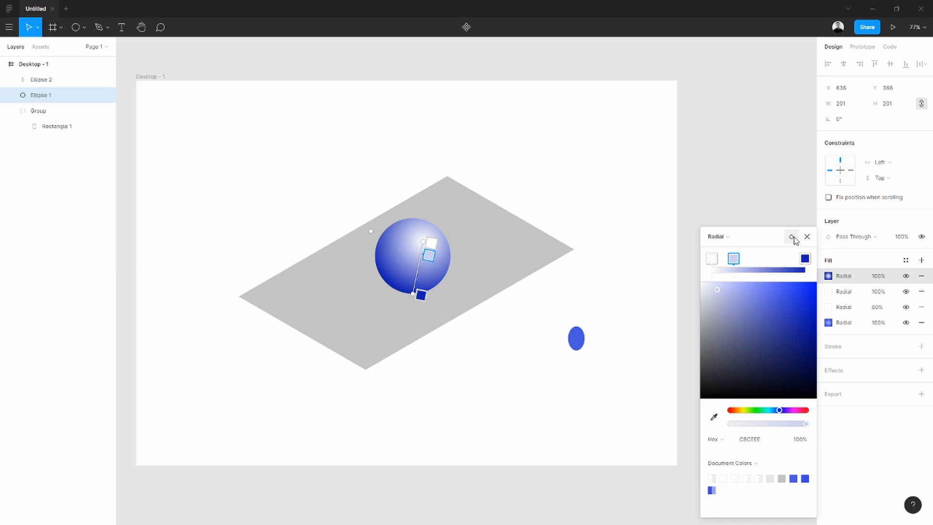
left_click(807, 236)
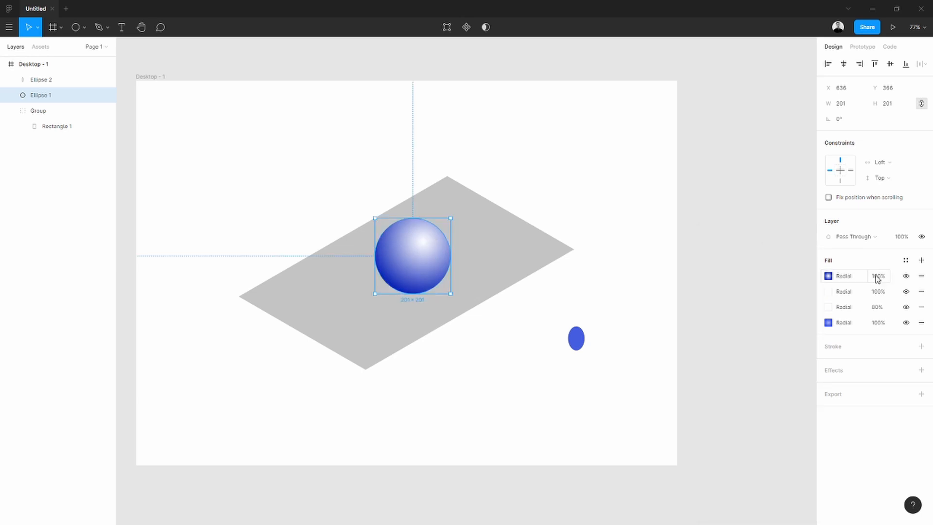
Deselect the sphere and draw a 192×59 ellipse beneath it.
left_click(877, 275)
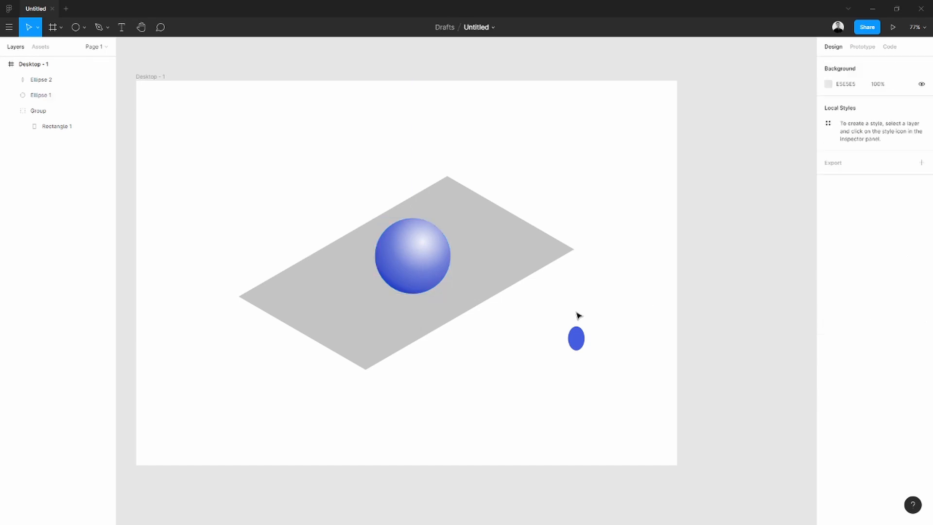
left_click(74, 27)
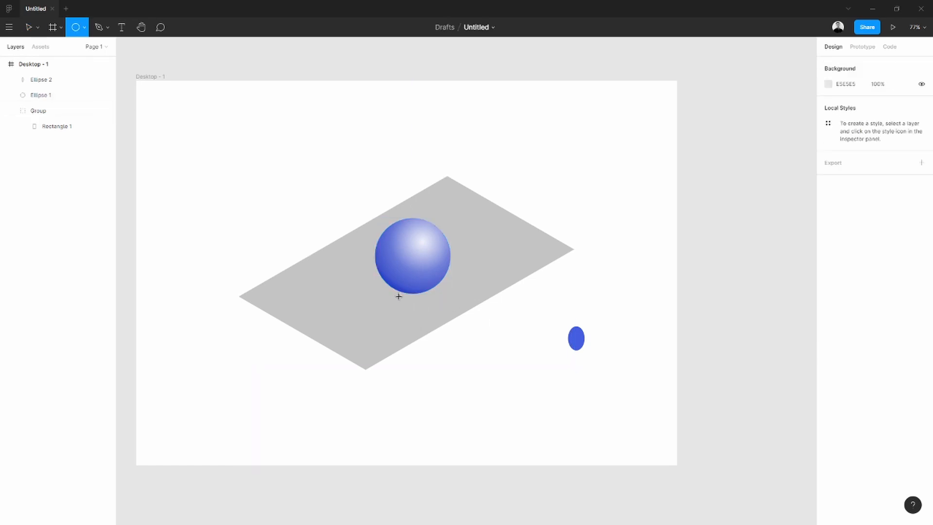
left_click_drag(394, 281, 465, 298)
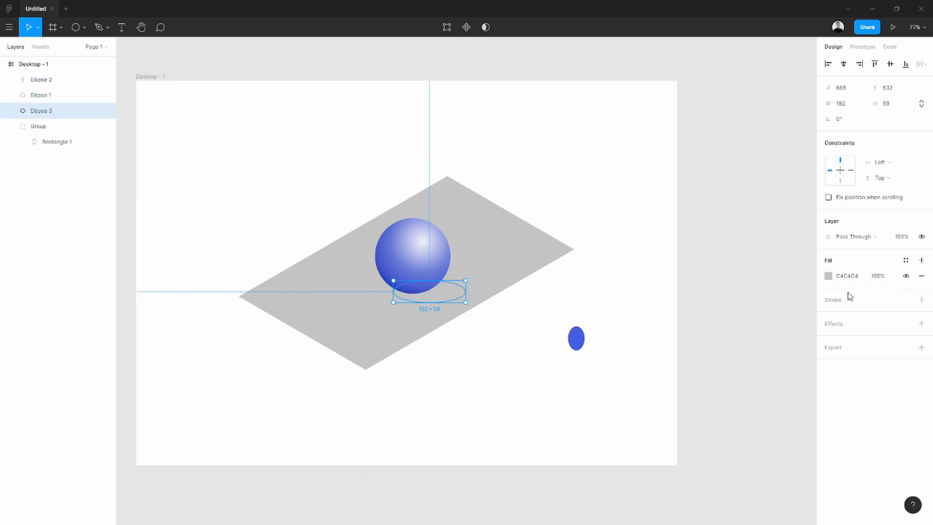
Add a Layer Blur effect to the flat ellipse.
left_click(921, 323)
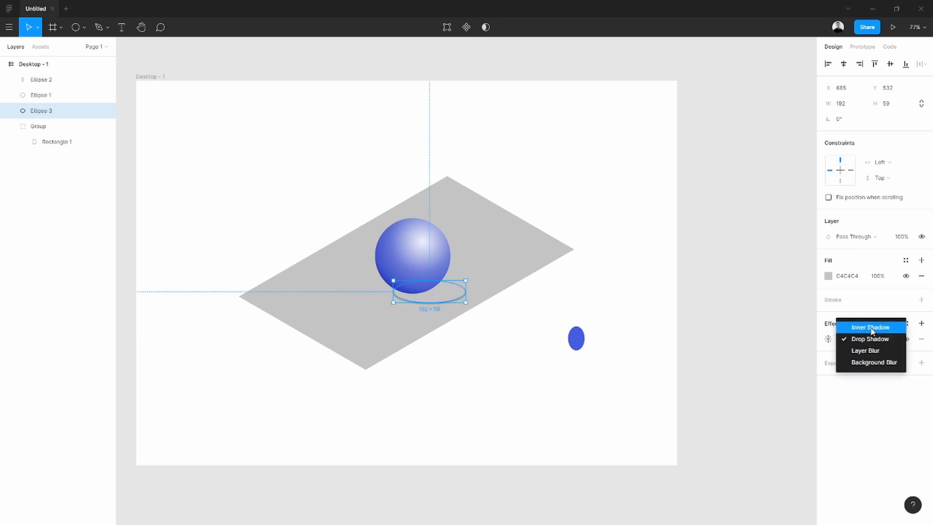
left_click(873, 361)
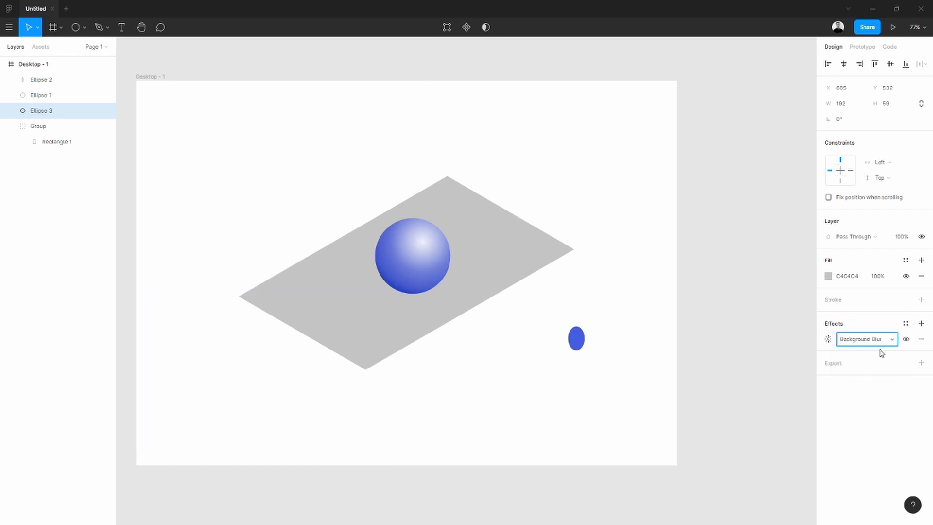
left_click(866, 339)
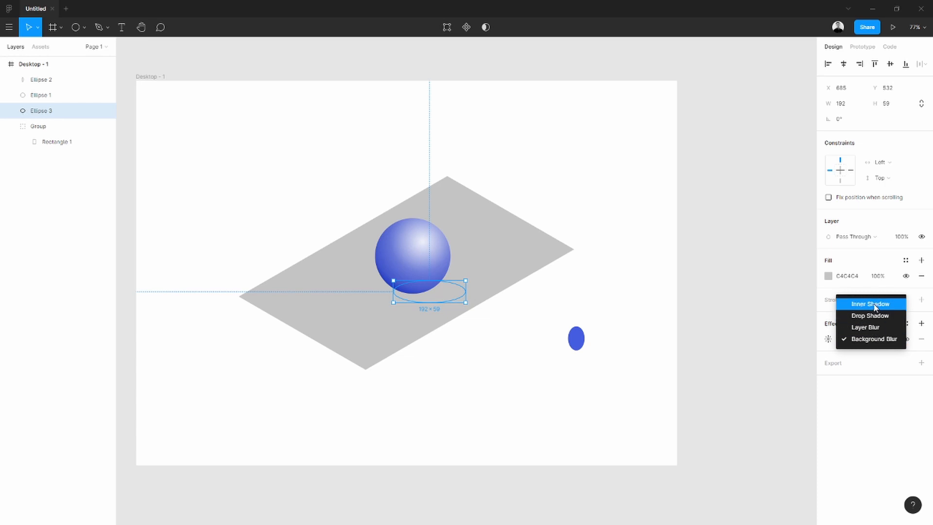
left_click(871, 303)
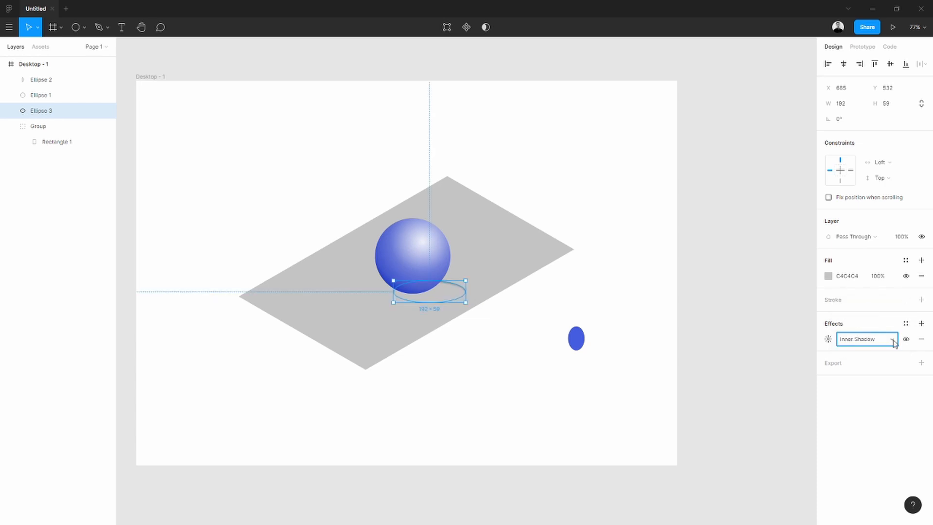
left_click(858, 339)
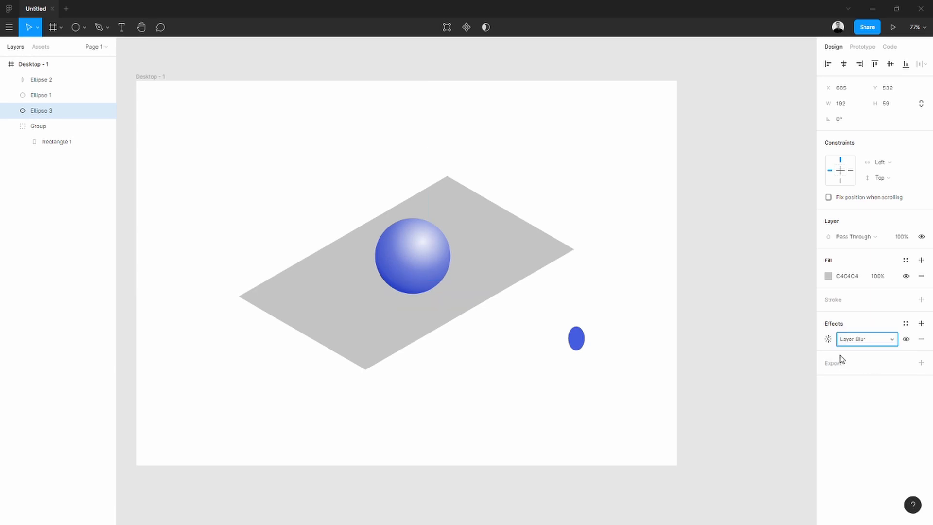
Fill the ellipse with eyedropper-sampled 4957DA at 20% and set the blur to 40.
left_click(828, 339)
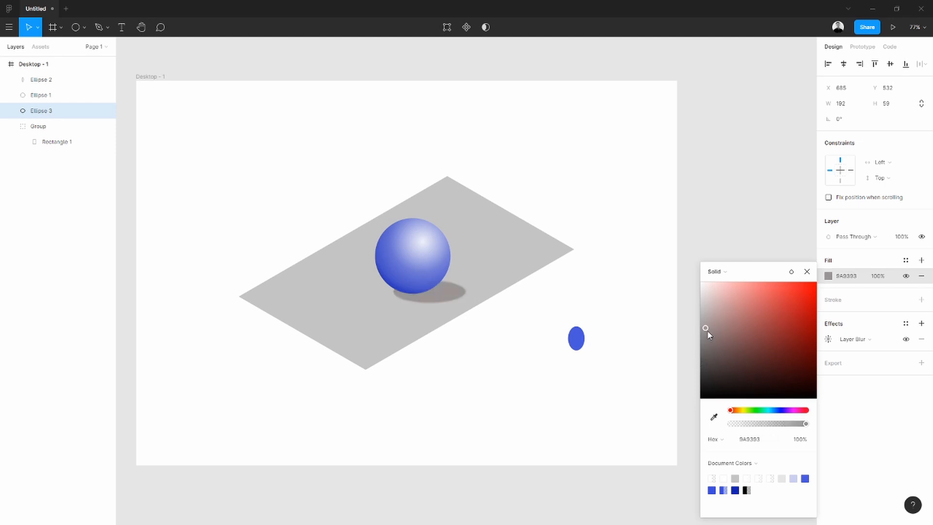
left_click(713, 417)
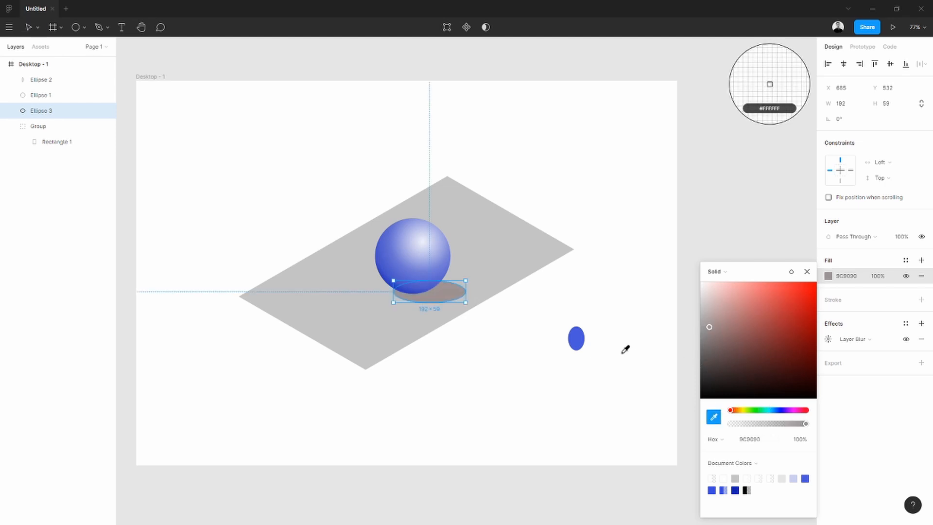
left_click(777, 299)
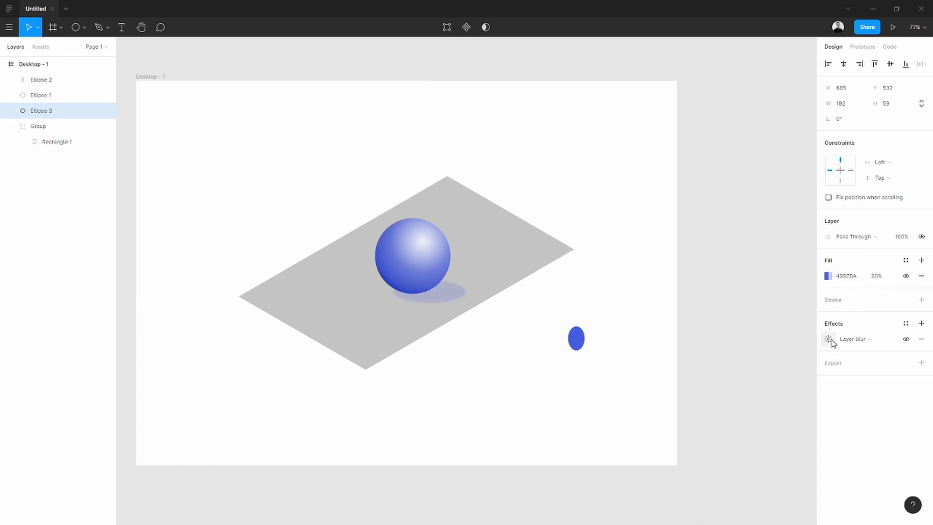
left_click(827, 339)
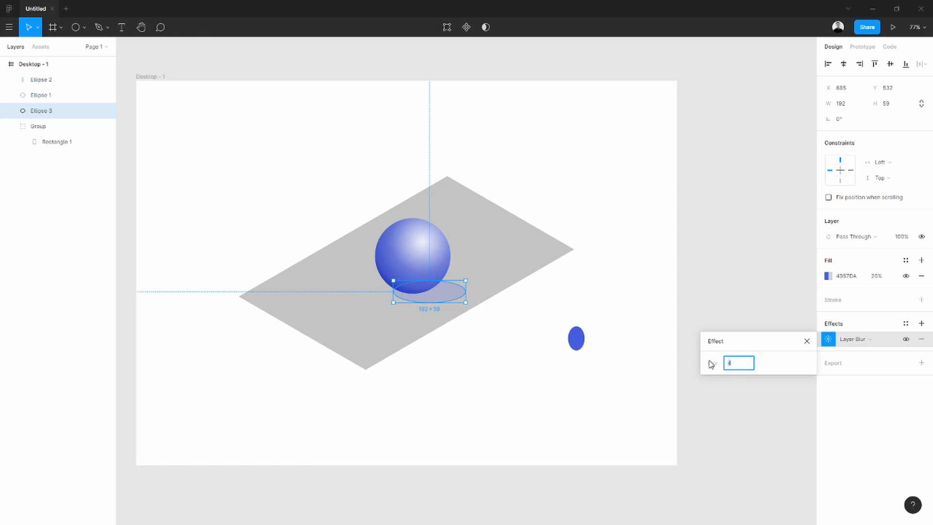
type("40")
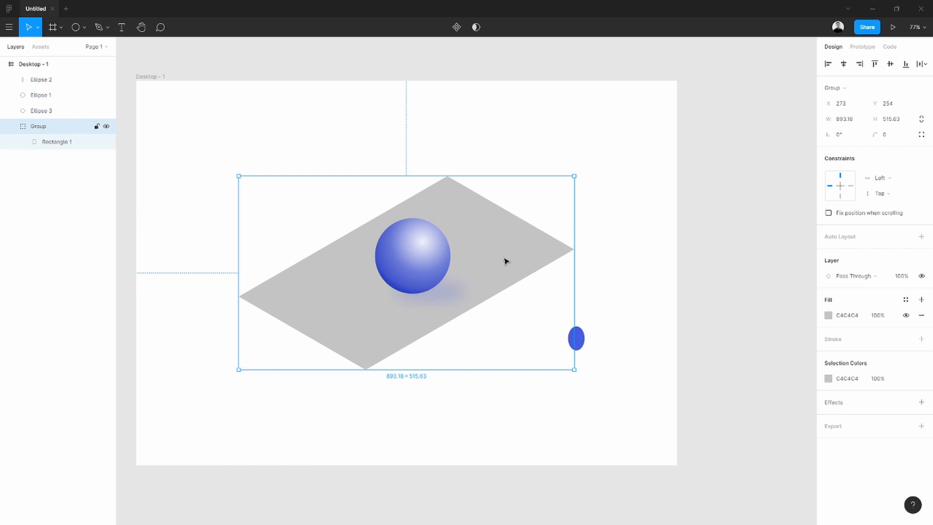
Raise the shadow ellipse's fill opacity to 40%.
left_click(827, 315)
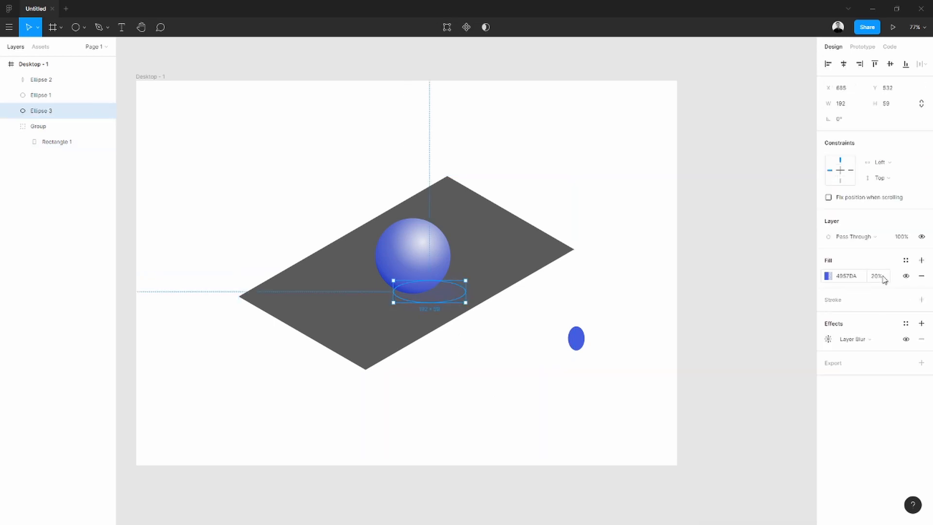
left_click(877, 275)
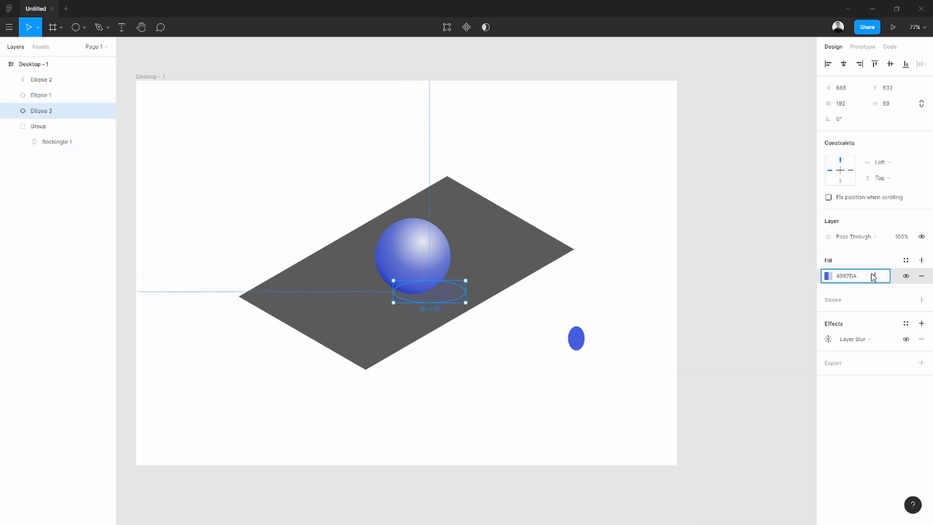
left_click(471, 338)
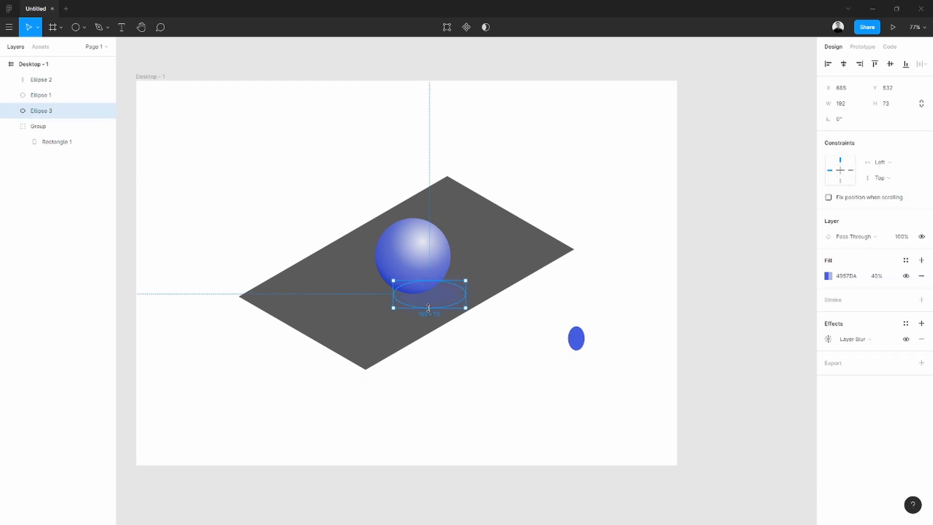
Resize the blurred reflection ellipse to about 183 by 67.
left_click_drag(394, 296, 387, 292)
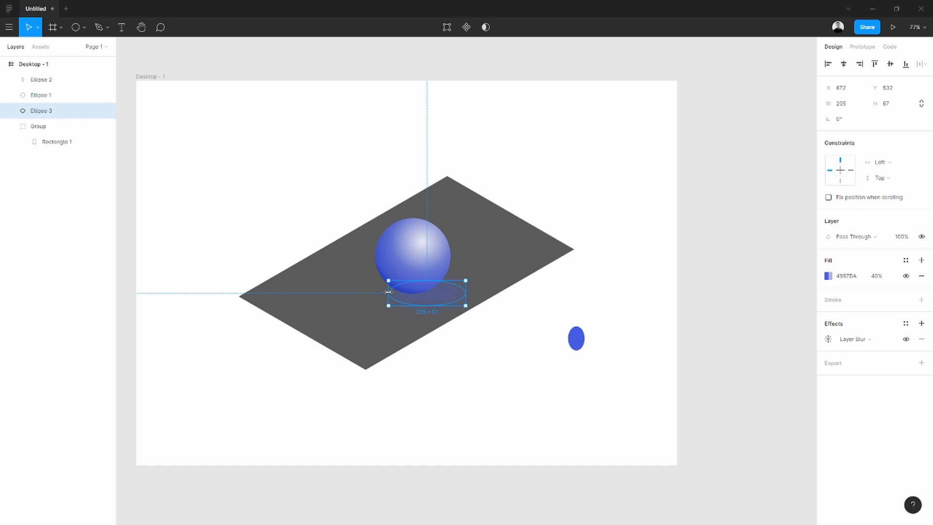
left_click_drag(467, 292, 458, 291)
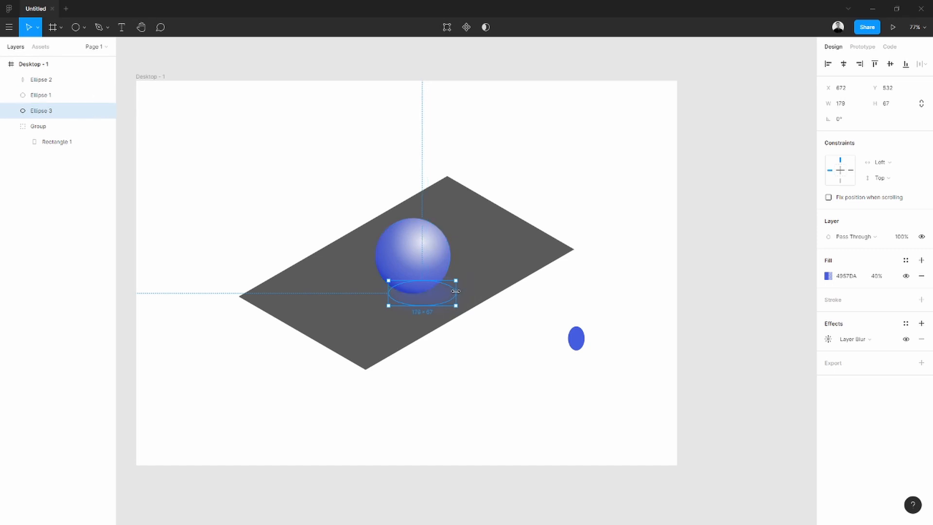
left_click_drag(458, 292, 460, 292)
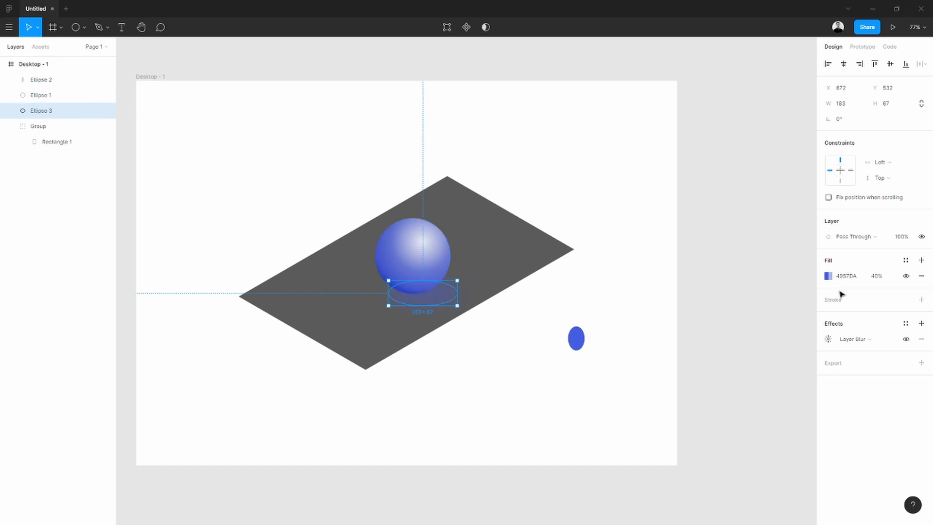
left_click(827, 339)
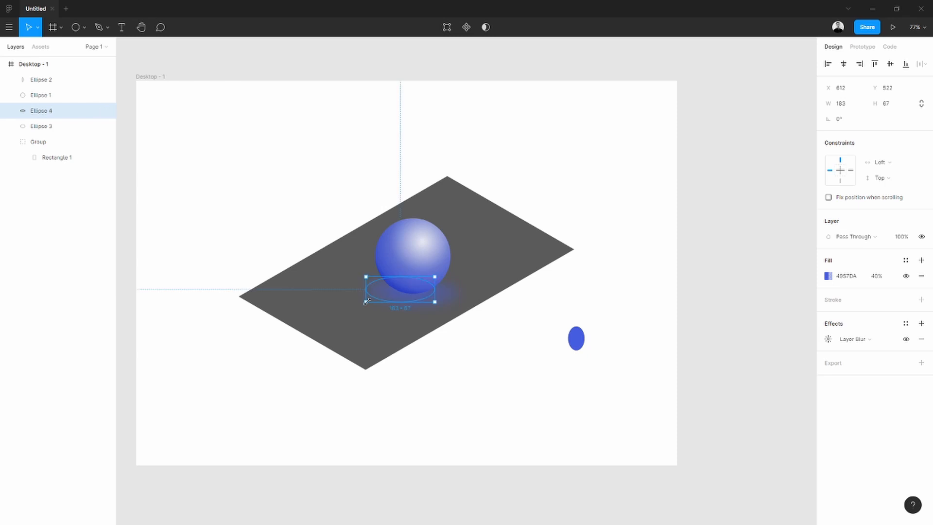
Shift the duplicate ellipse left and enlarge it to about 242 by 82.
left_click_drag(367, 301, 351, 308)
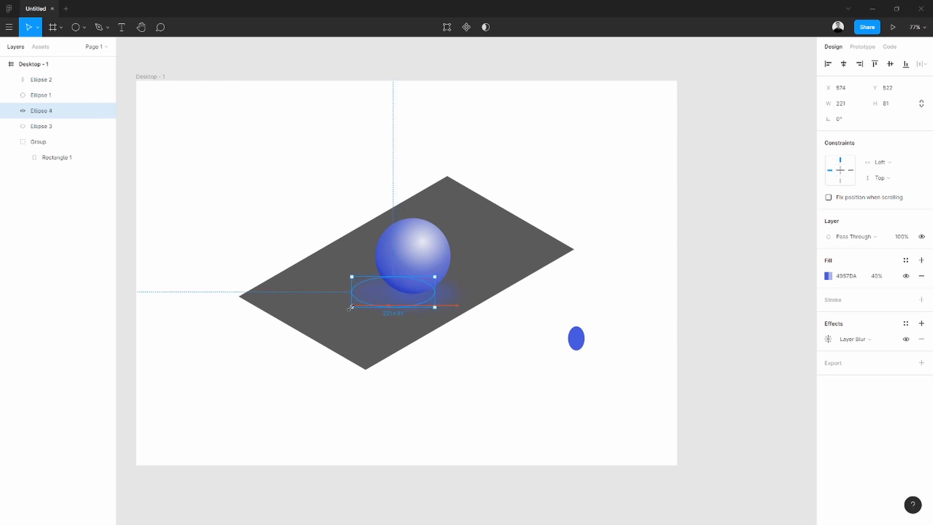
left_click_drag(350, 295, 347, 296)
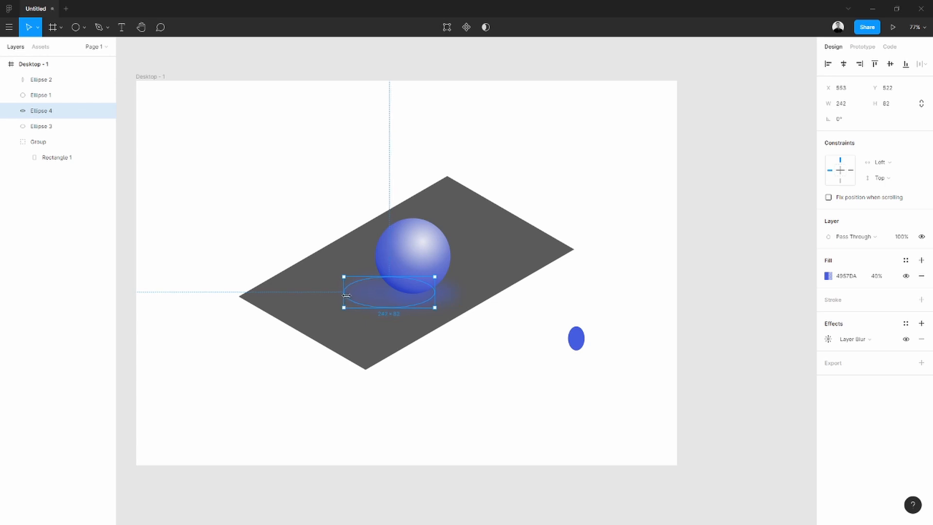
left_click(827, 275)
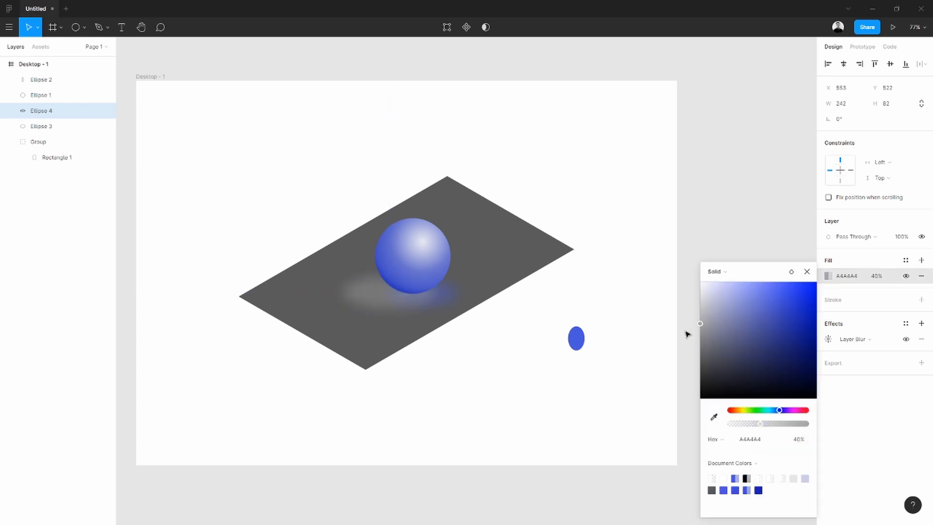
Darken the shadow ellipse's fill to near-black 181818.
left_click_drag(700, 323, 700, 374)
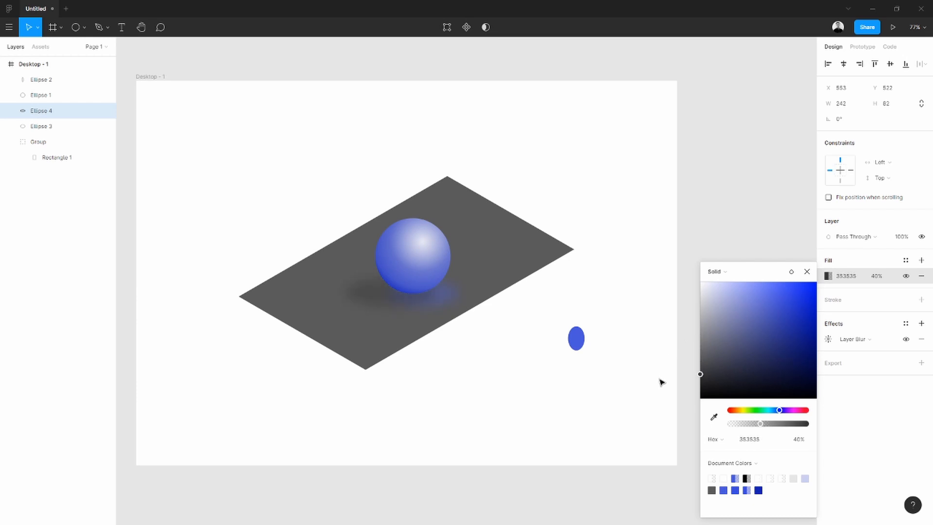
left_click_drag(700, 373, 699, 387)
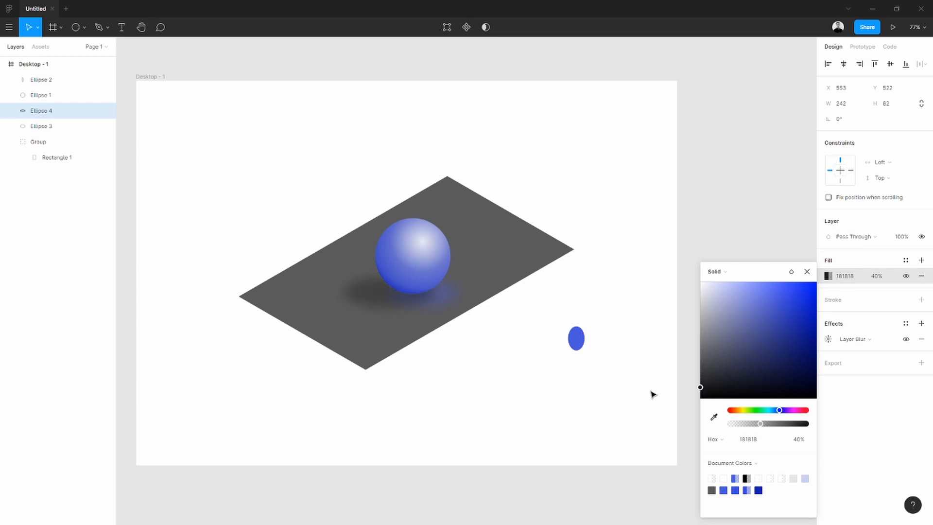
left_click(806, 271)
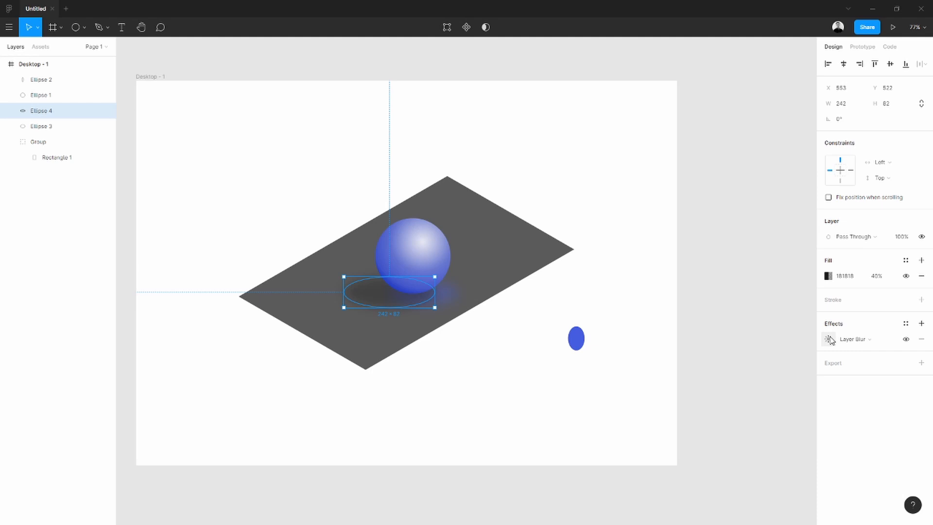
Give the shadow ellipse a layer blur of 20.
left_click(827, 339)
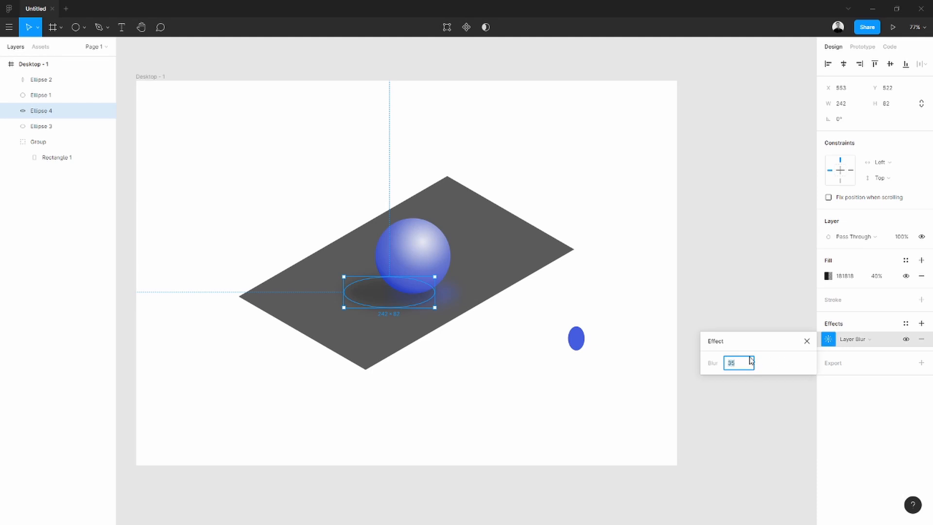
type("20")
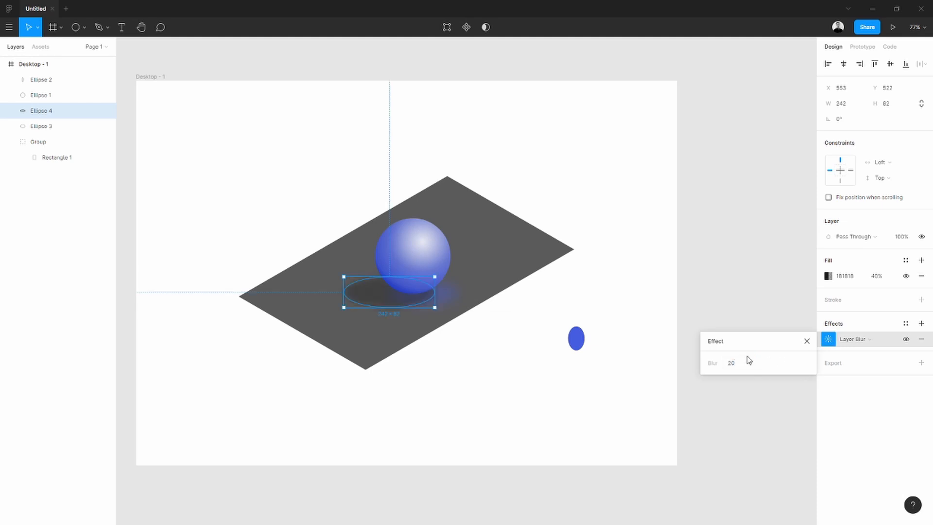
left_click(877, 275)
type("30")
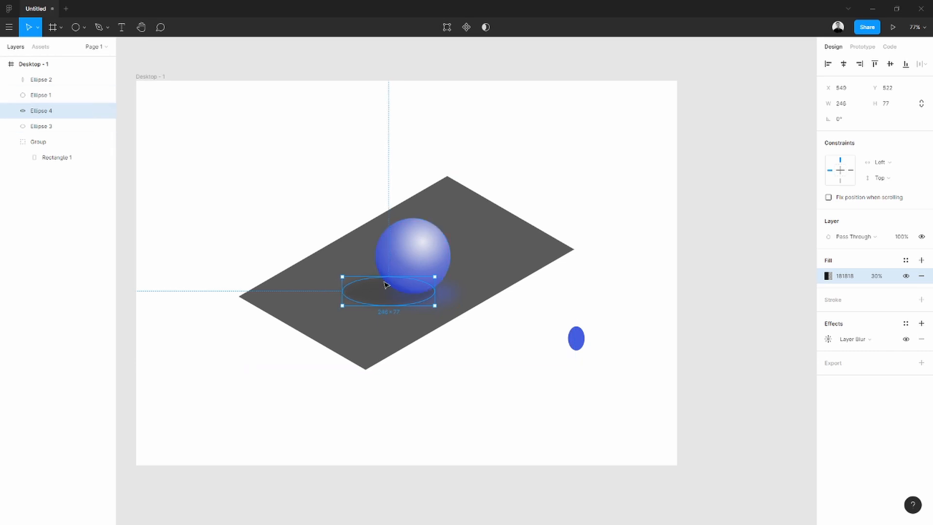
Select the stray blue Ellipse 2 beside the platform and delete it.
left_click(645, 298)
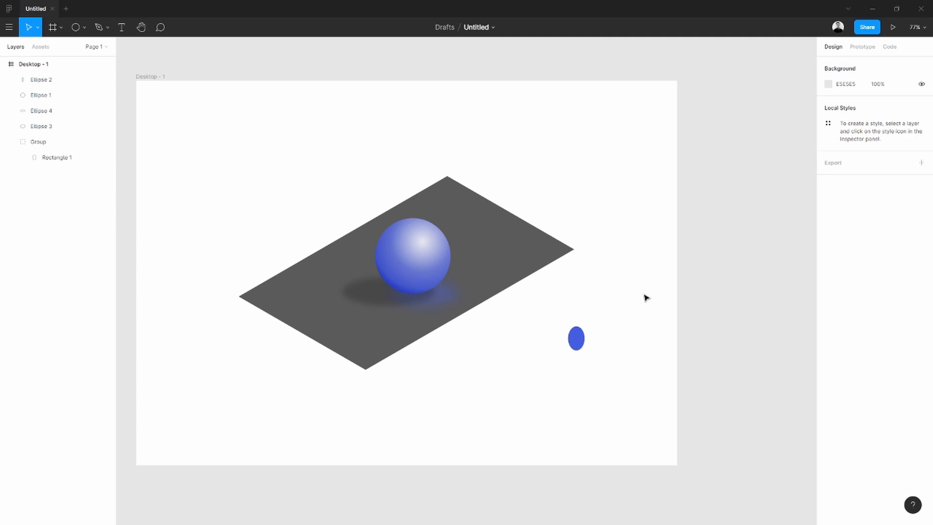
left_click(412, 256)
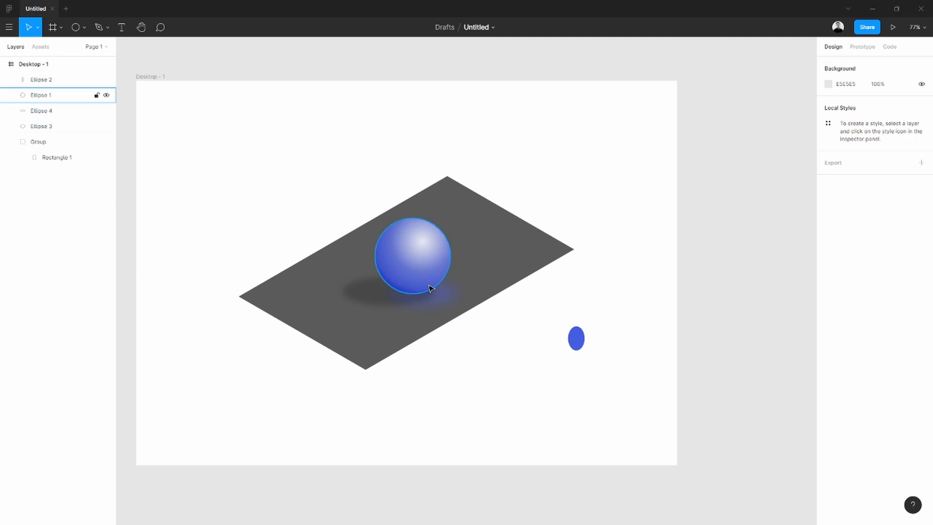
left_click(533, 360)
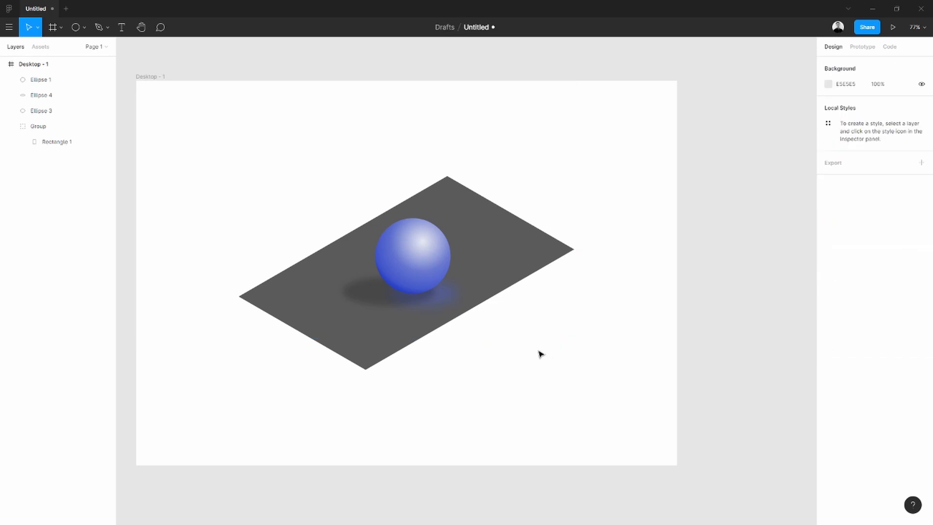
scroll("down", 3)
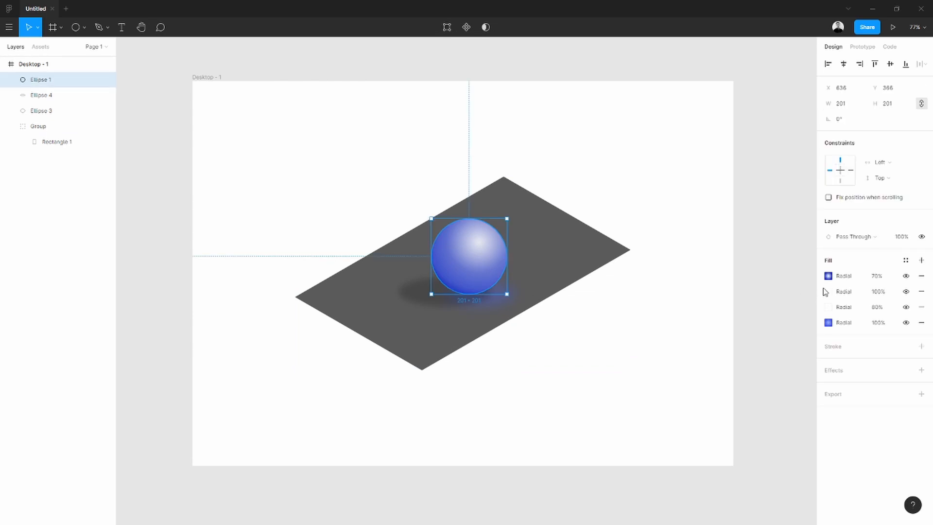
Toggle Ellipse 1's fill eye icons, leaving the 80% radial fill hidden.
left_click(827, 291)
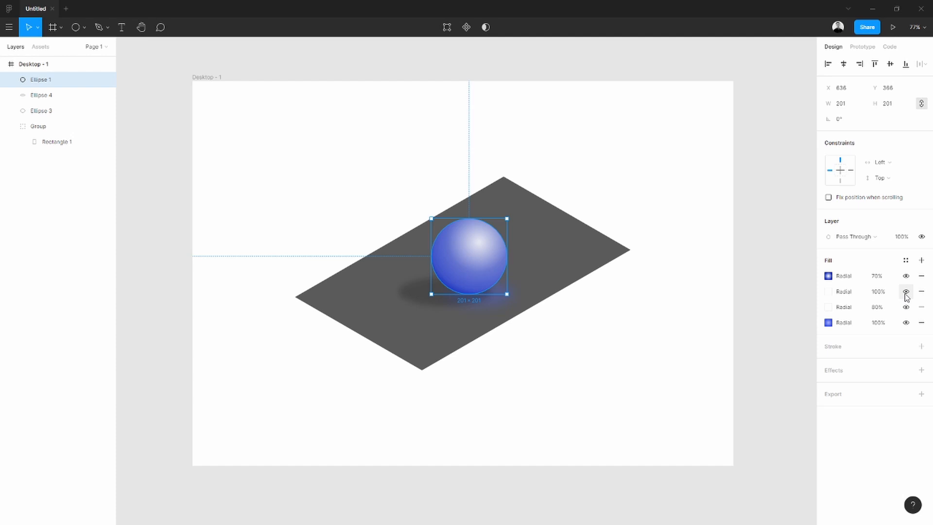
left_click(906, 292)
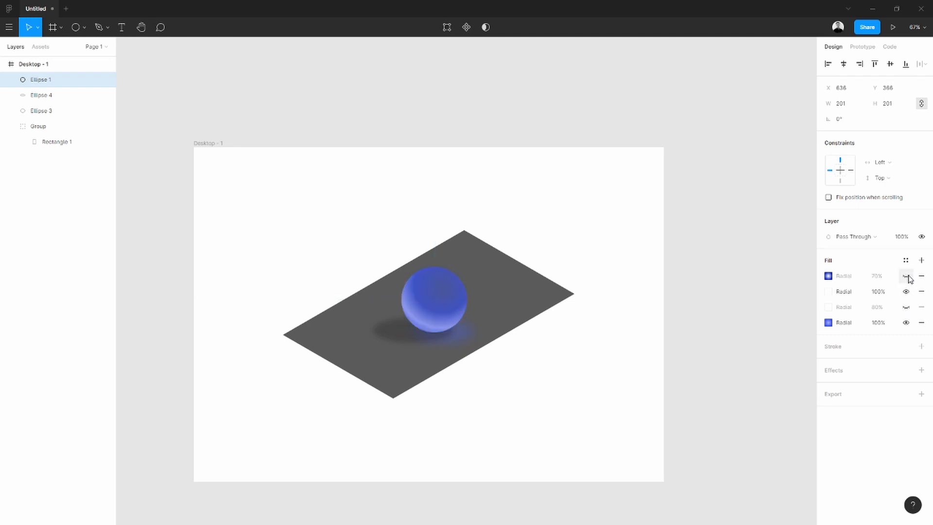
left_click(827, 276)
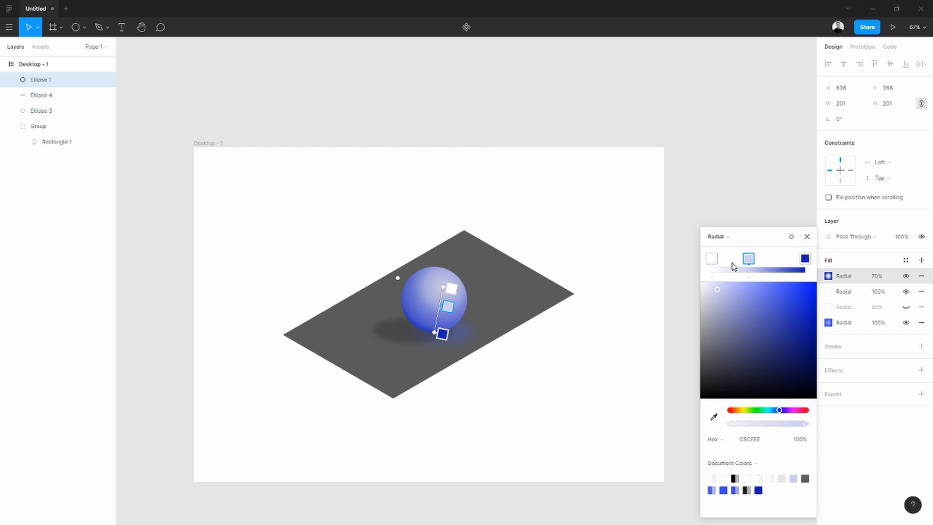
Add a mid-blue 5E69CC stop to the sphere's top radial gradient and rebalance the stops.
left_click(768, 258)
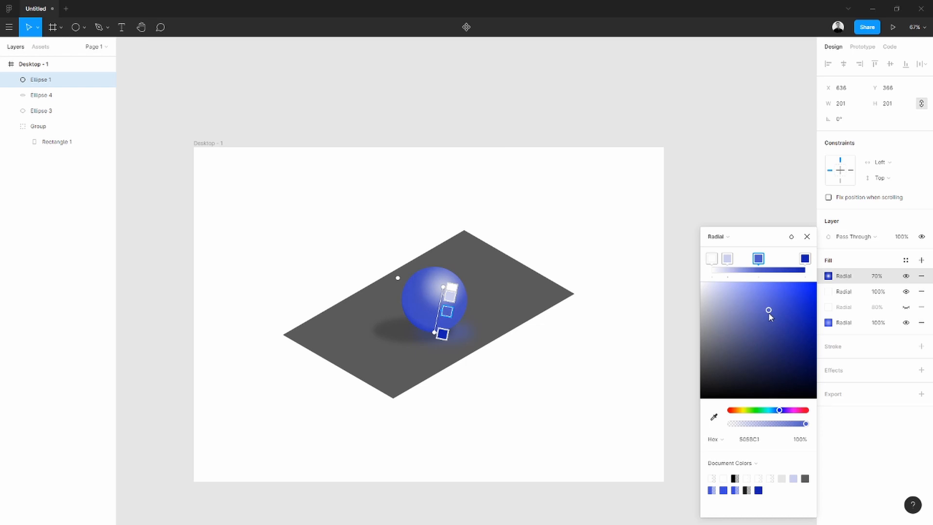
left_click(773, 258)
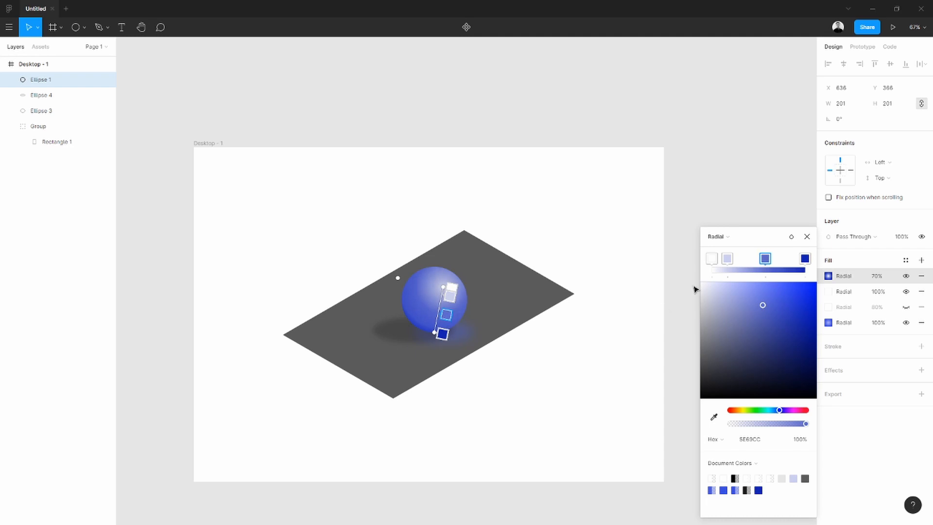
left_click(803, 258)
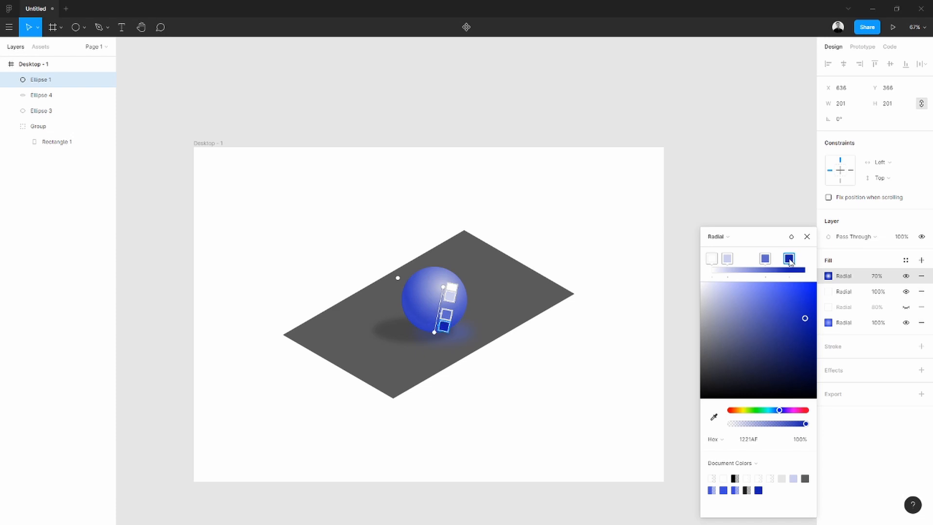
left_click(762, 258)
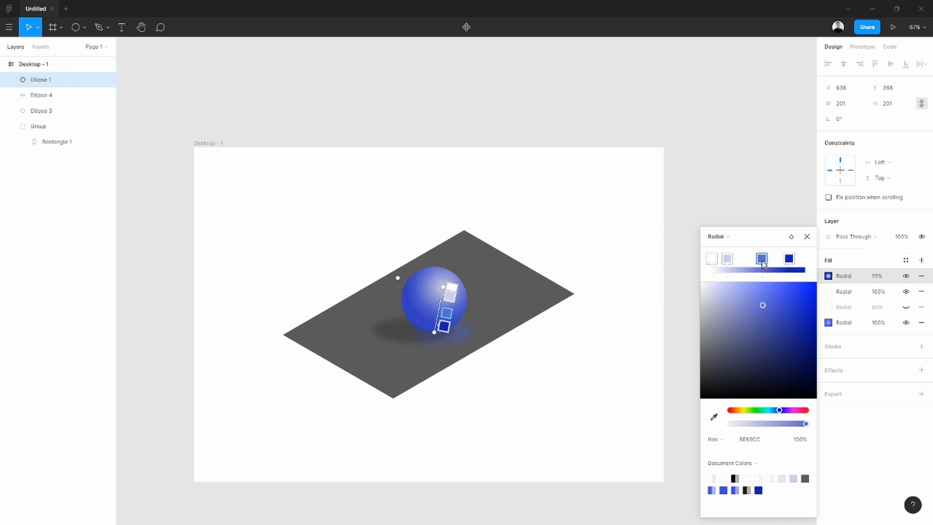